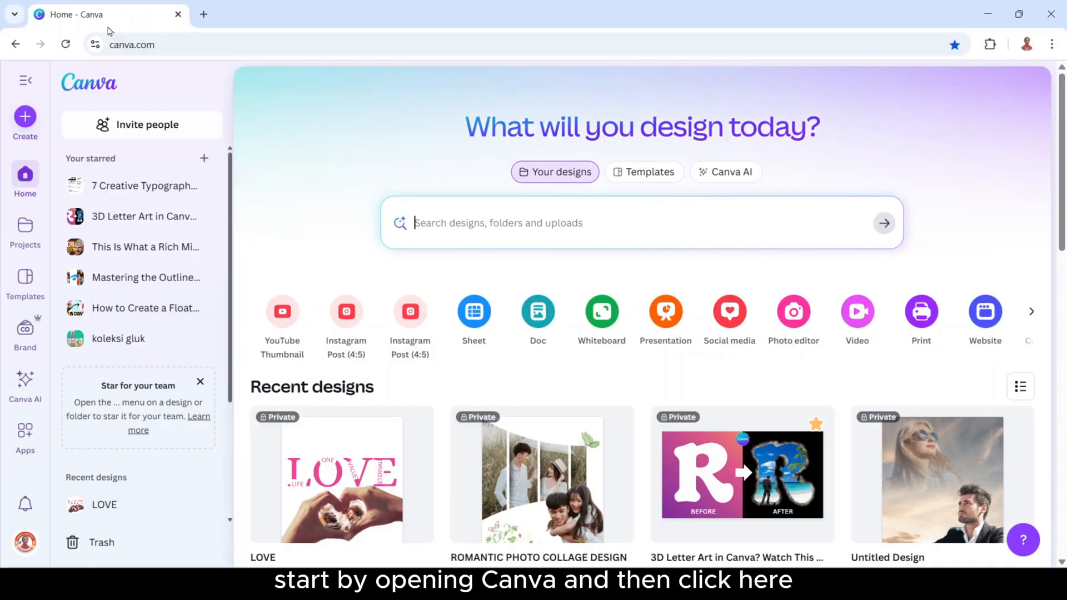
Create a custom-size blank design of 6 by 9 inches.
{"action": "left_click", "coordinate": [1030, 311]}
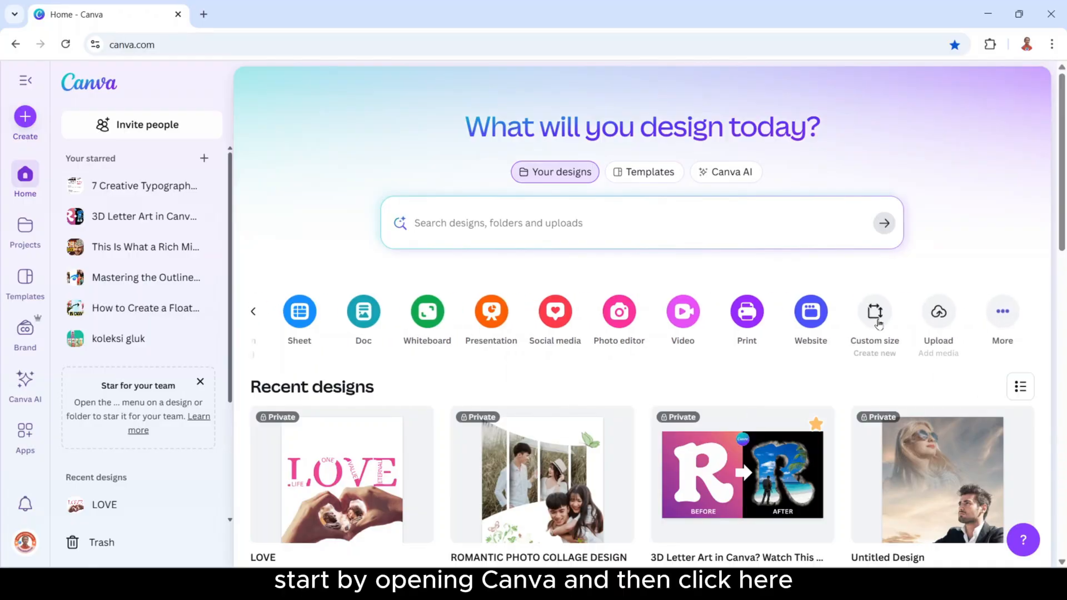
{"action": "left_click", "coordinate": [875, 311]}
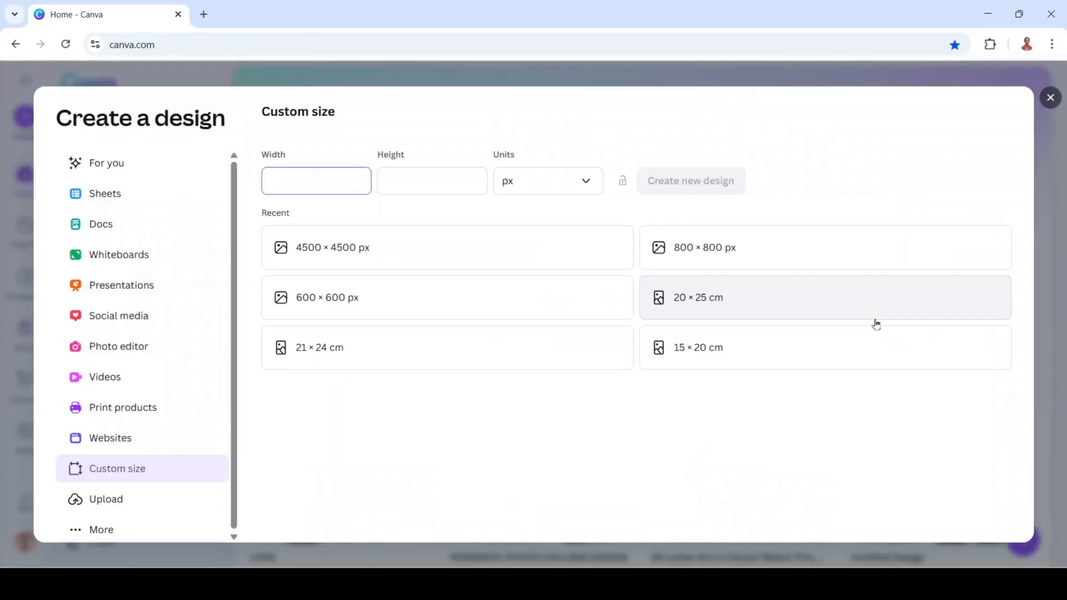
{"action": "left_click", "coordinate": [547, 180]}
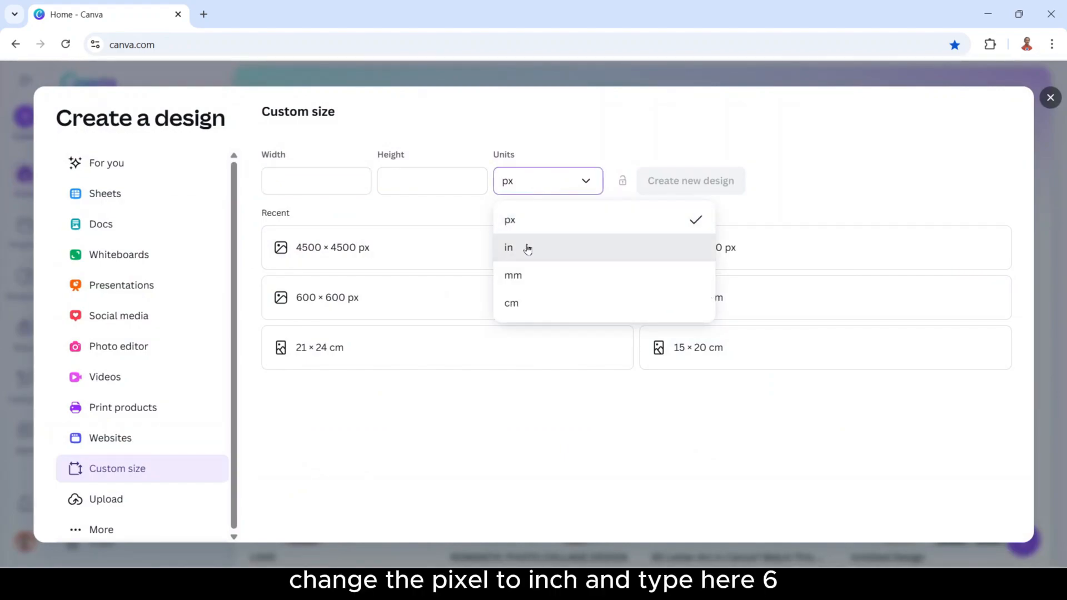
{"action": "left_click", "coordinate": [508, 246]}
{"action": "type", "text": "9"}
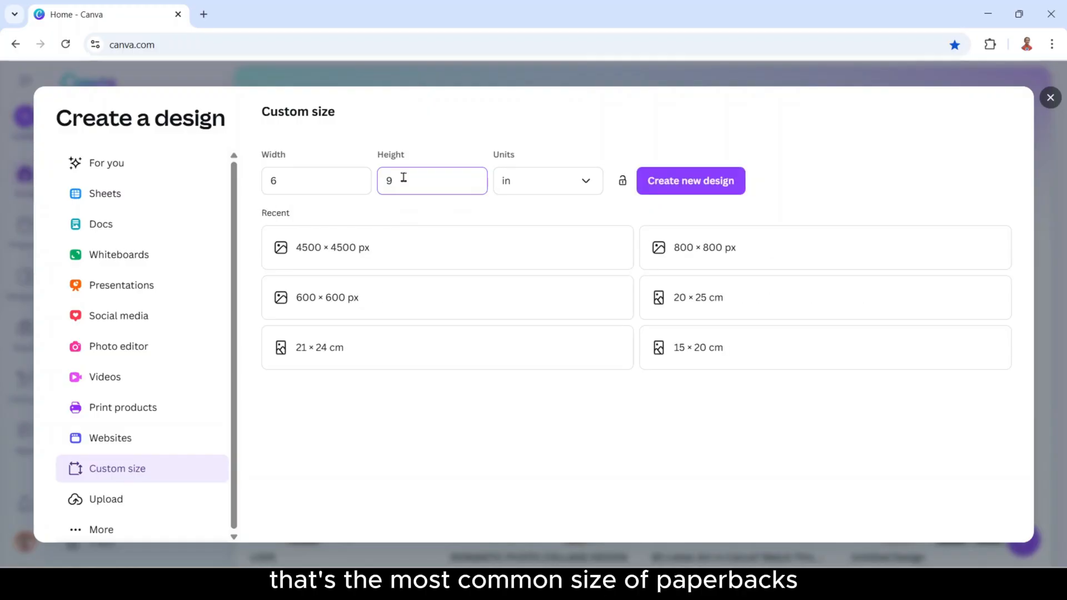
{"action": "left_click", "coordinate": [691, 180]}
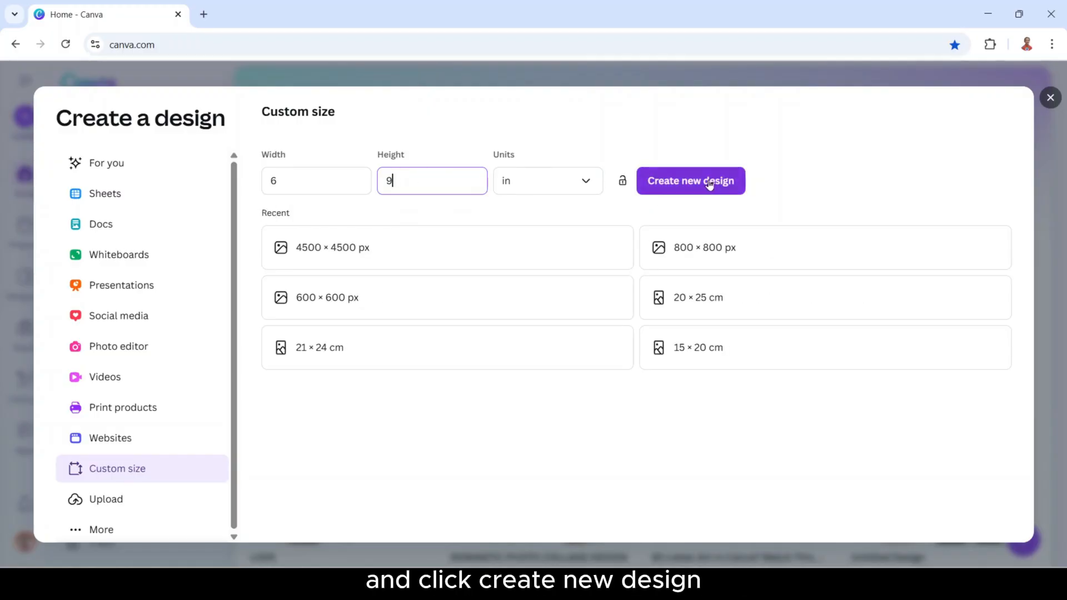
{"action": "left_click", "coordinate": [691, 180]}
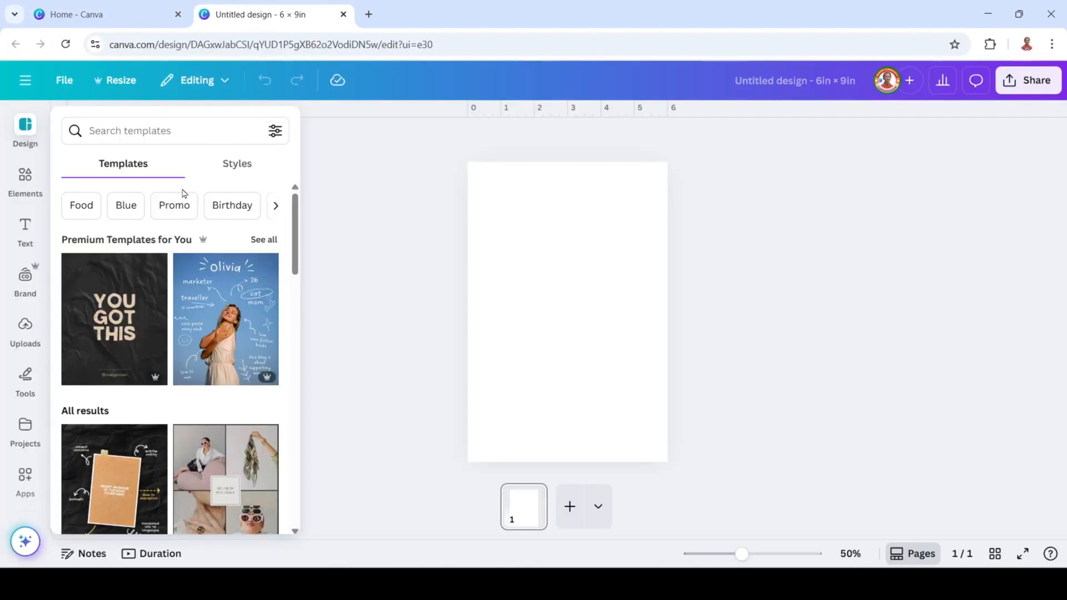
Search Elements for a sky photo with few clouds and set it as the page background.
{"action": "left_click", "coordinate": [26, 180]}
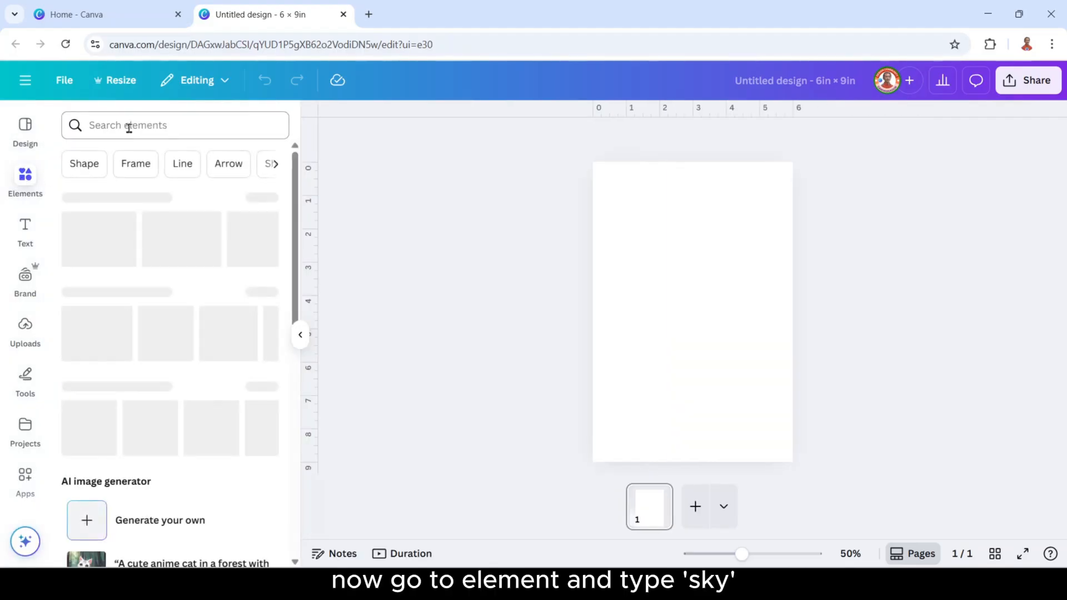
{"action": "type", "text": "sky"}
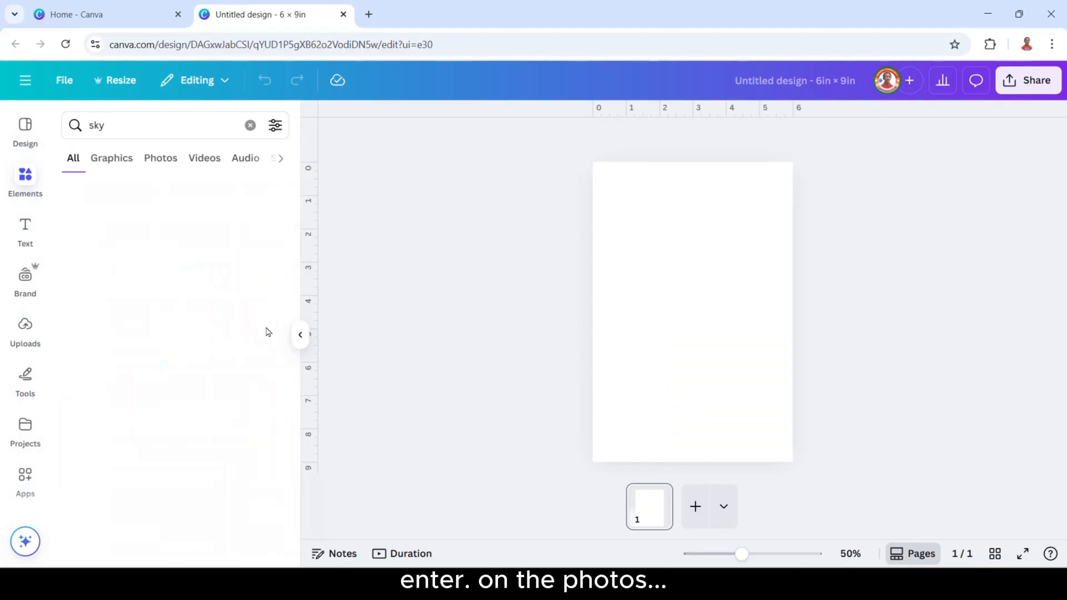
{"action": "left_click", "coordinate": [161, 158]}
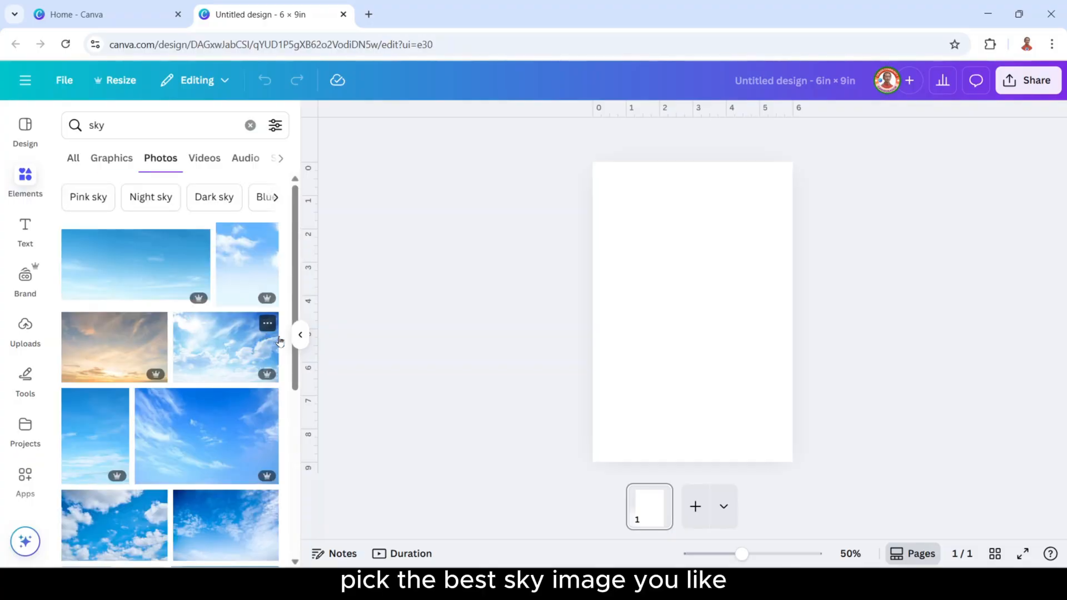
{"action": "mouse_move", "coordinate": [285, 349]}
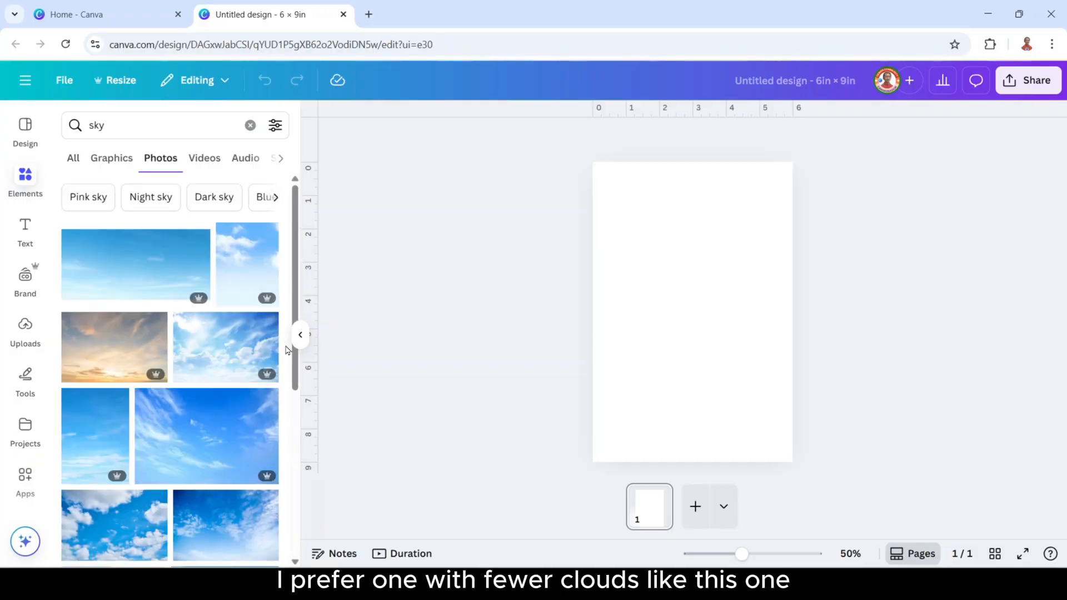
{"action": "left_click", "coordinate": [93, 436]}
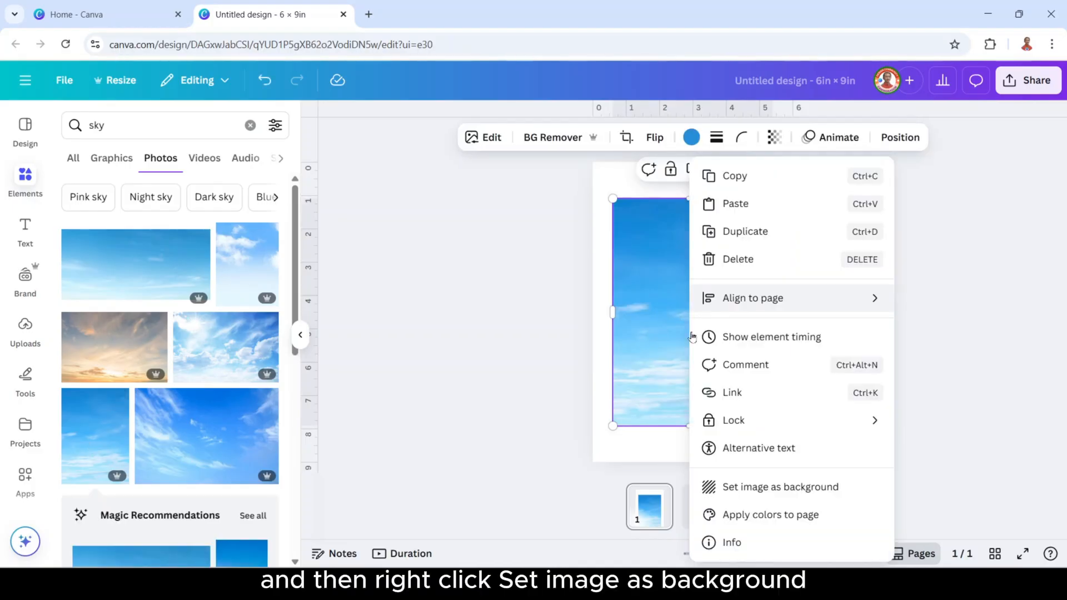
{"action": "left_click", "coordinate": [780, 487]}
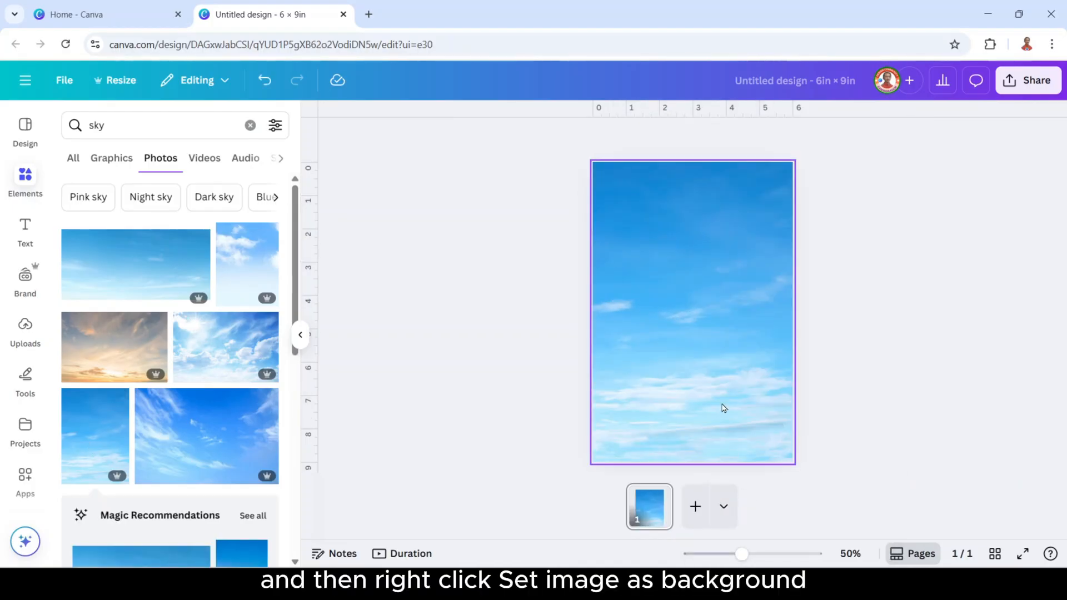
{"action": "left_click", "coordinate": [164, 125]}
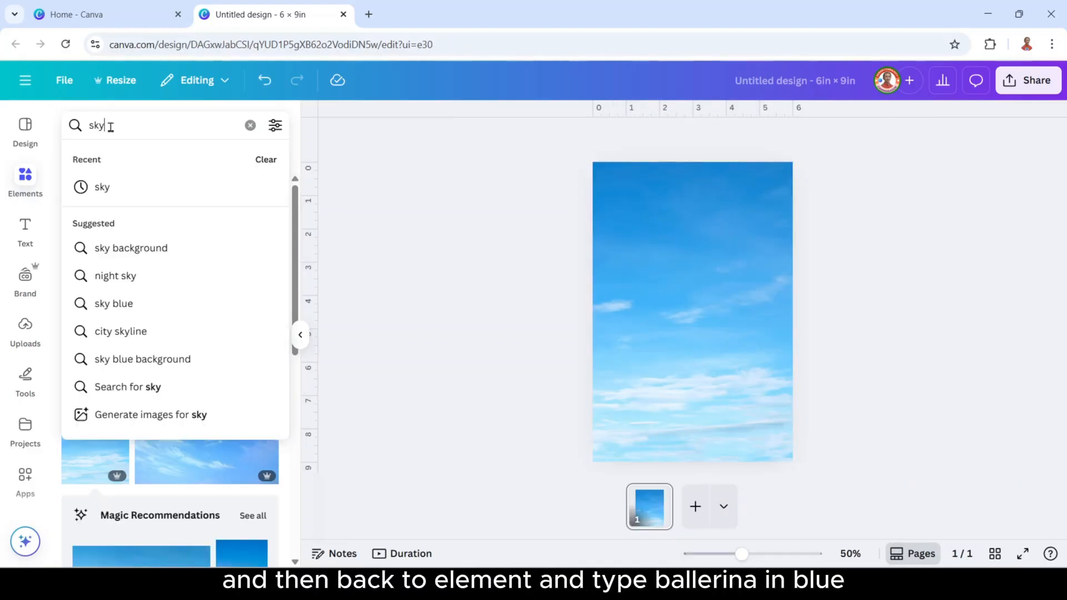
Search 'ballerina in blue' and add the outdoor ballerina photo, starting background removal.
{"action": "triple_click", "coordinate": [95, 126]}
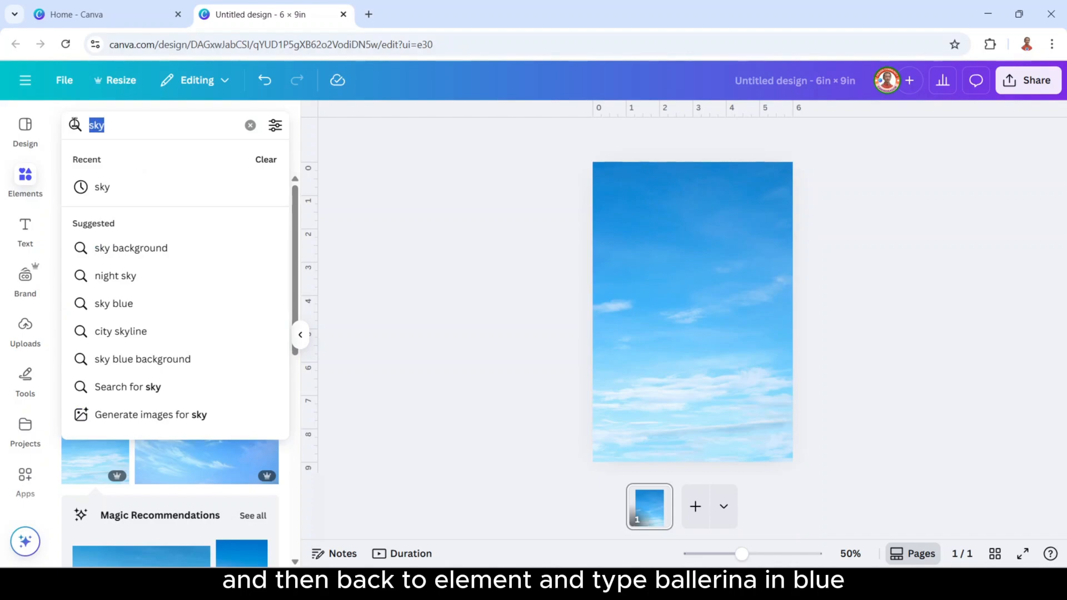
{"action": "type", "text": "ballerina in blue"}
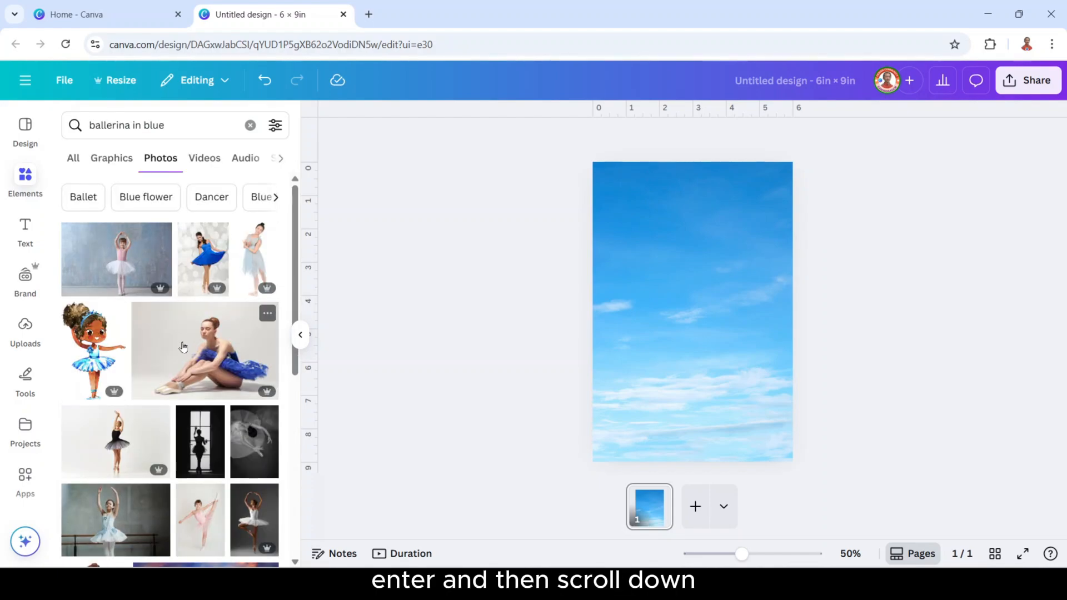
{"action": "scroll", "scroll_direction": "down", "scroll_amount": 3}
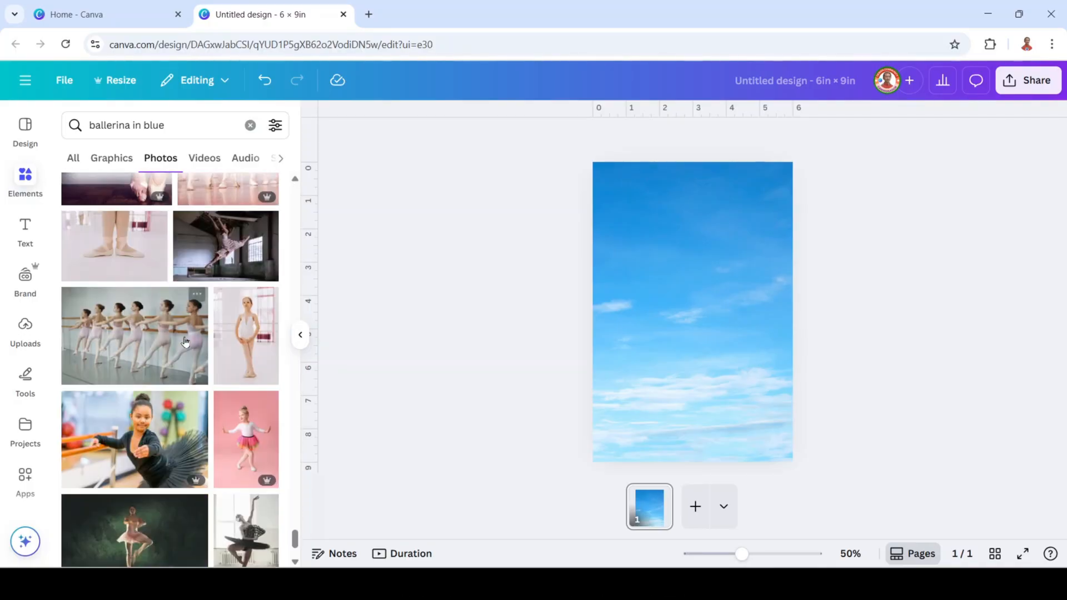
{"action": "scroll", "scroll_direction": "down", "scroll_amount": 3}
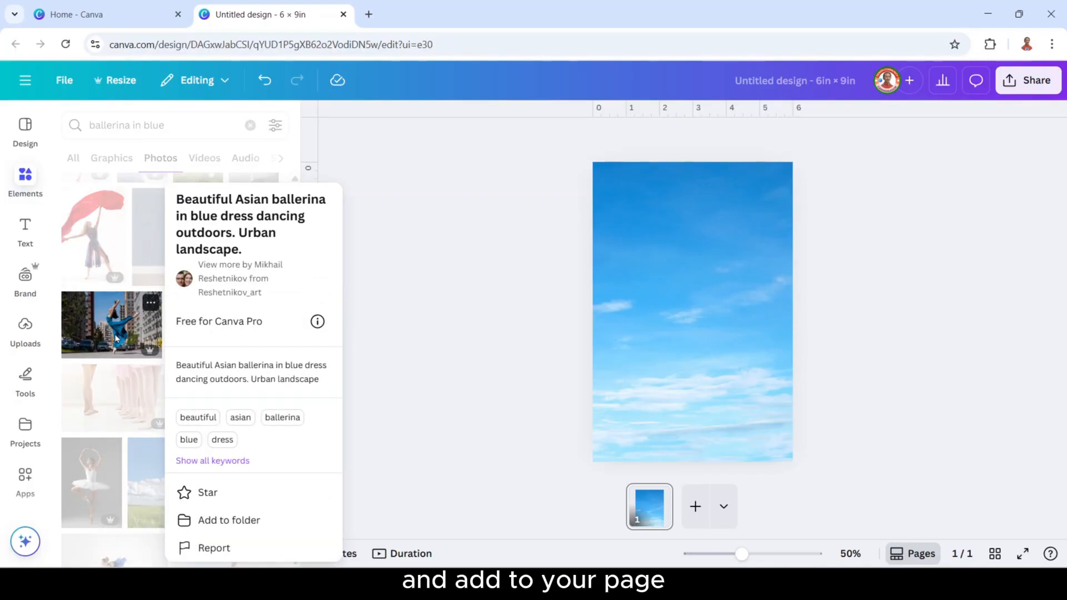
{"action": "left_click", "coordinate": [111, 325]}
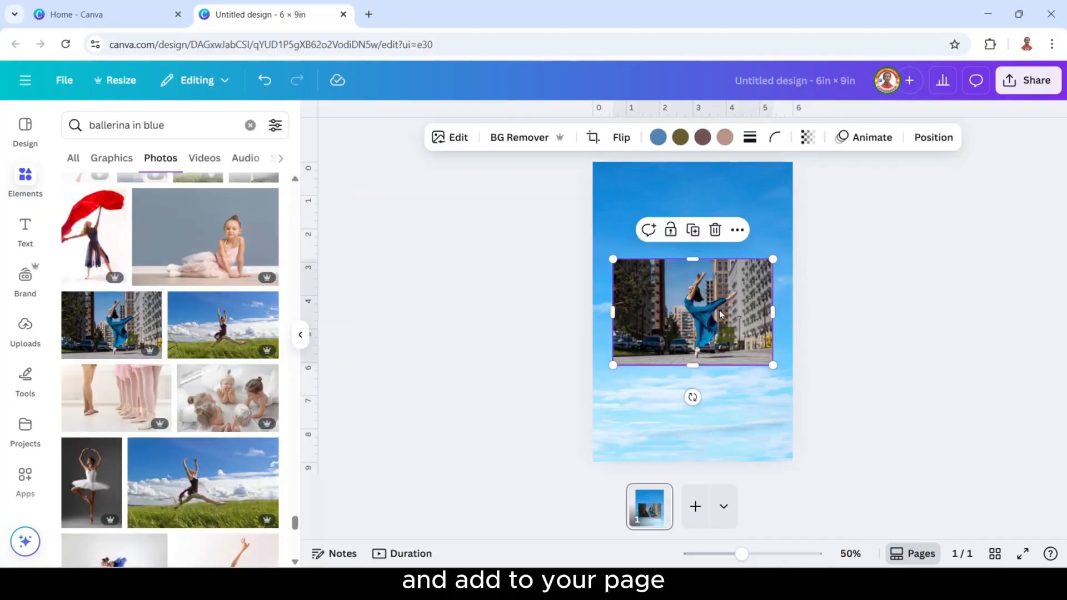
{"action": "left_click", "coordinate": [519, 136]}
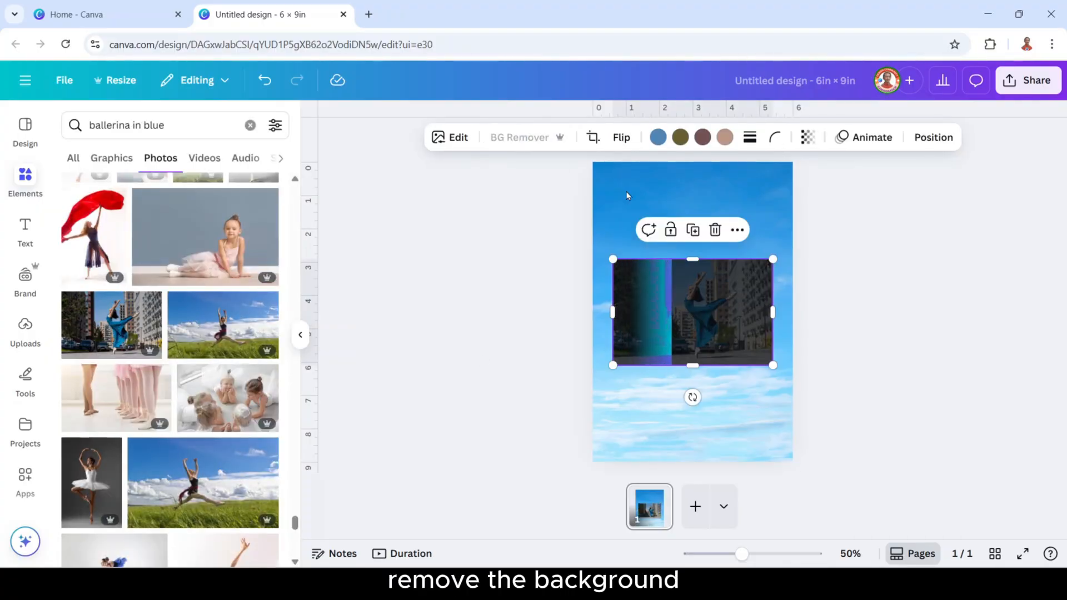
Run BG Remover on the ballerina photo to cut her out of the street scene.
{"action": "left_click", "coordinate": [519, 137]}
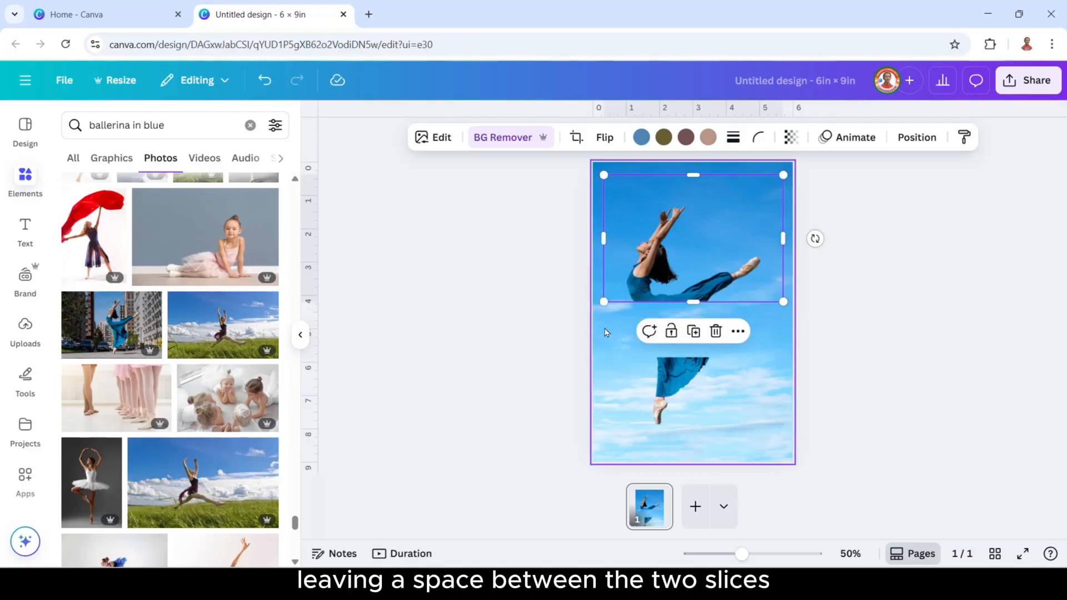
{"action": "mouse_move", "coordinate": [693, 331]}
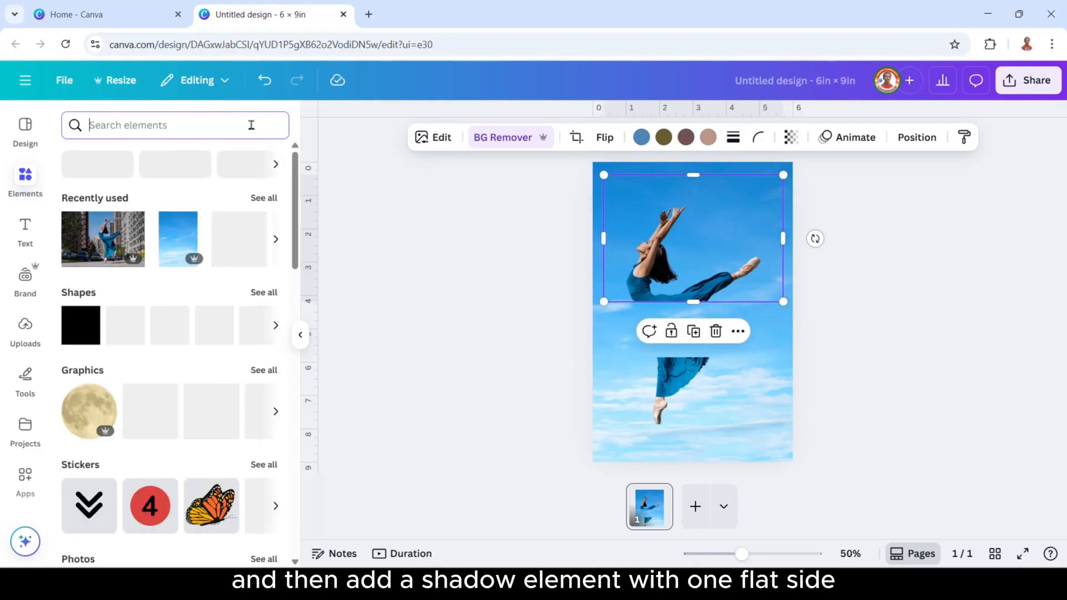
Add the flat-sided shadow from Recently used and flip it vertically onto the lower slice's edge.
{"action": "left_click", "coordinate": [265, 198]}
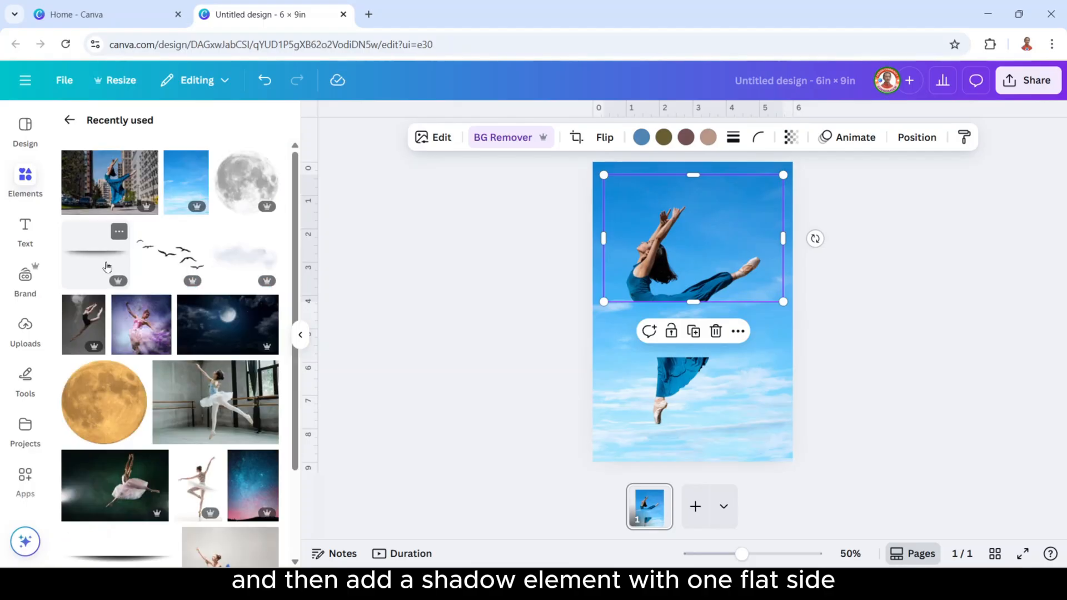
{"action": "left_click", "coordinate": [96, 255]}
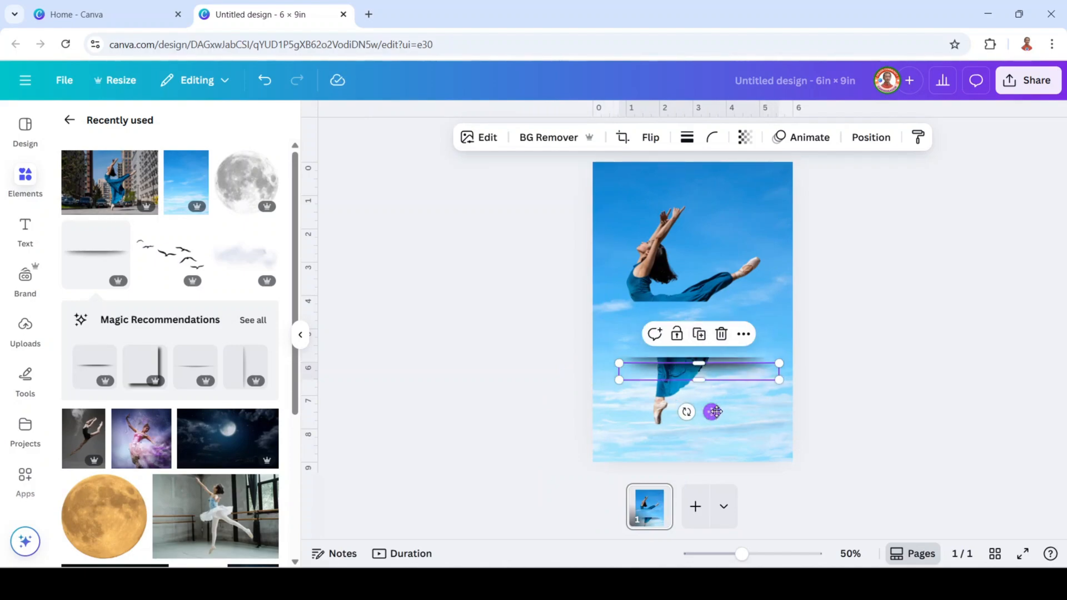
{"action": "left_click", "coordinate": [650, 136]}
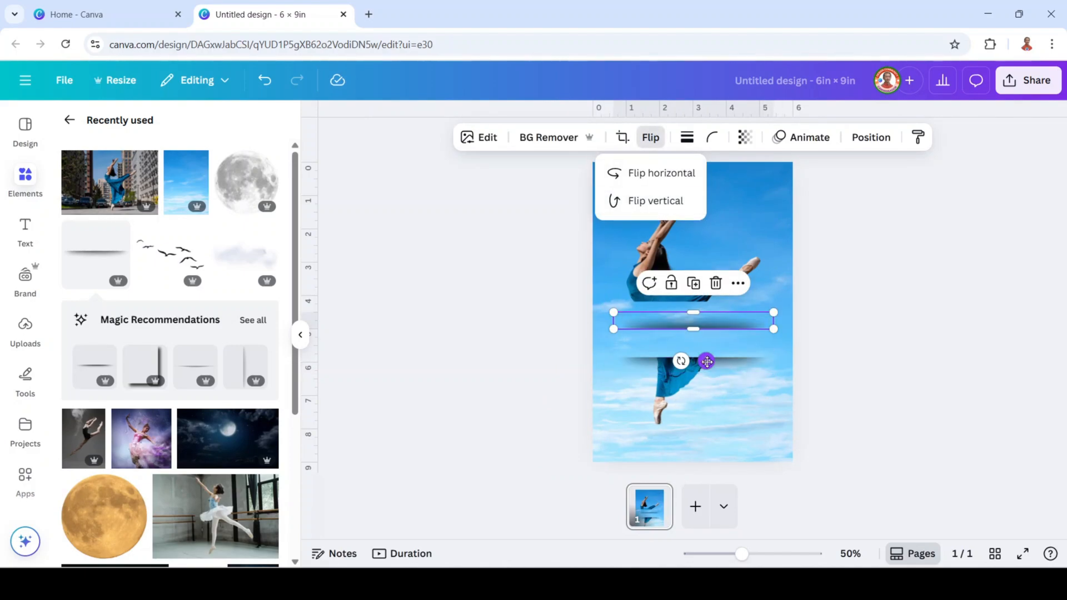
{"action": "left_click", "coordinate": [654, 200]}
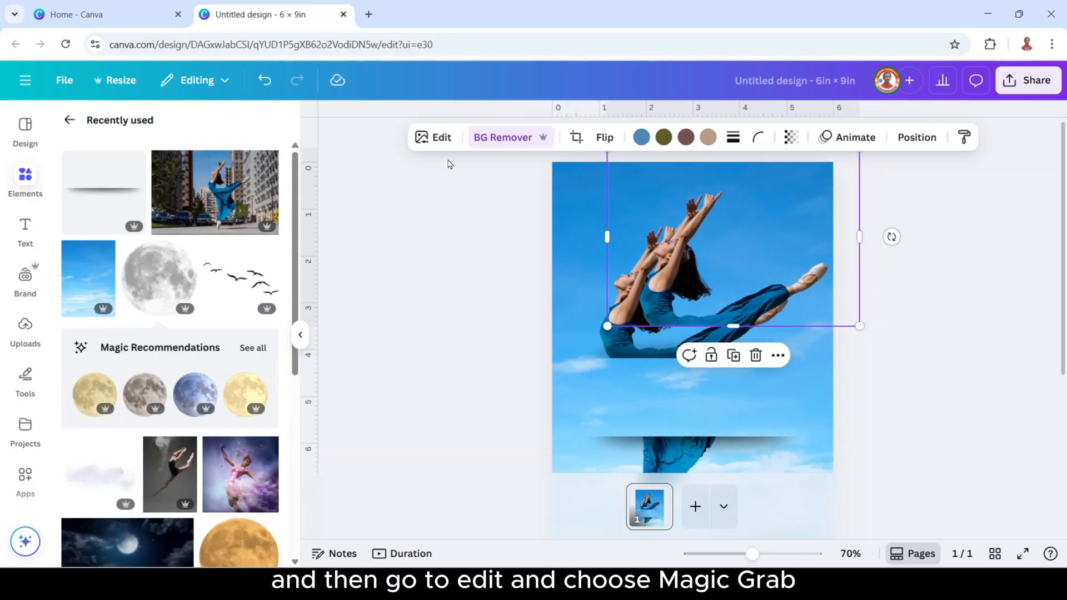
Use Magic Grab's brush to separate the ballerina's arm piece and drop it into place.
{"action": "left_click", "coordinate": [433, 136]}
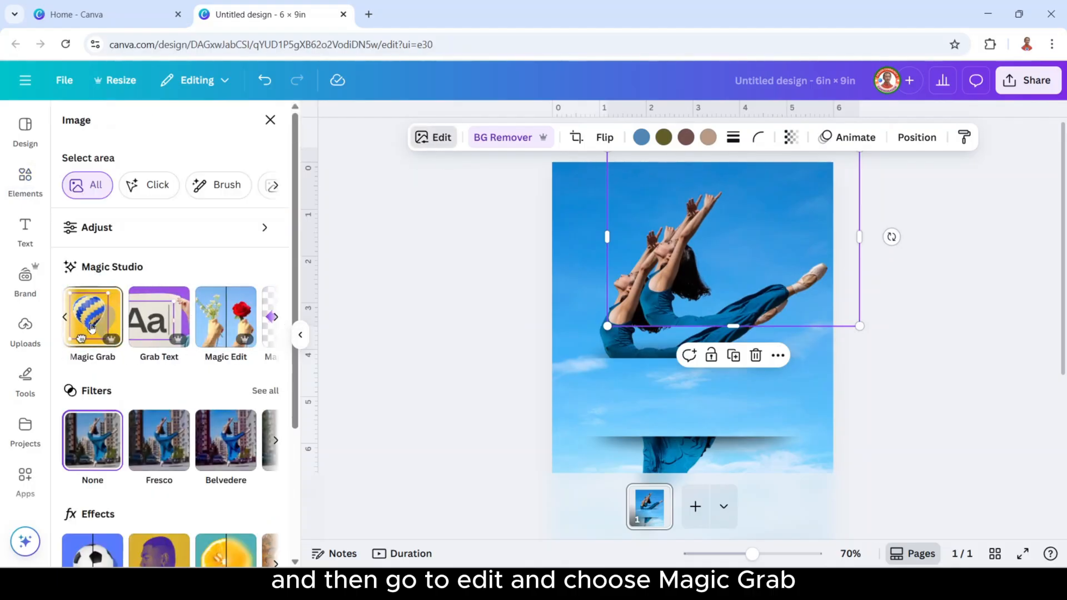
{"action": "left_click", "coordinate": [92, 317]}
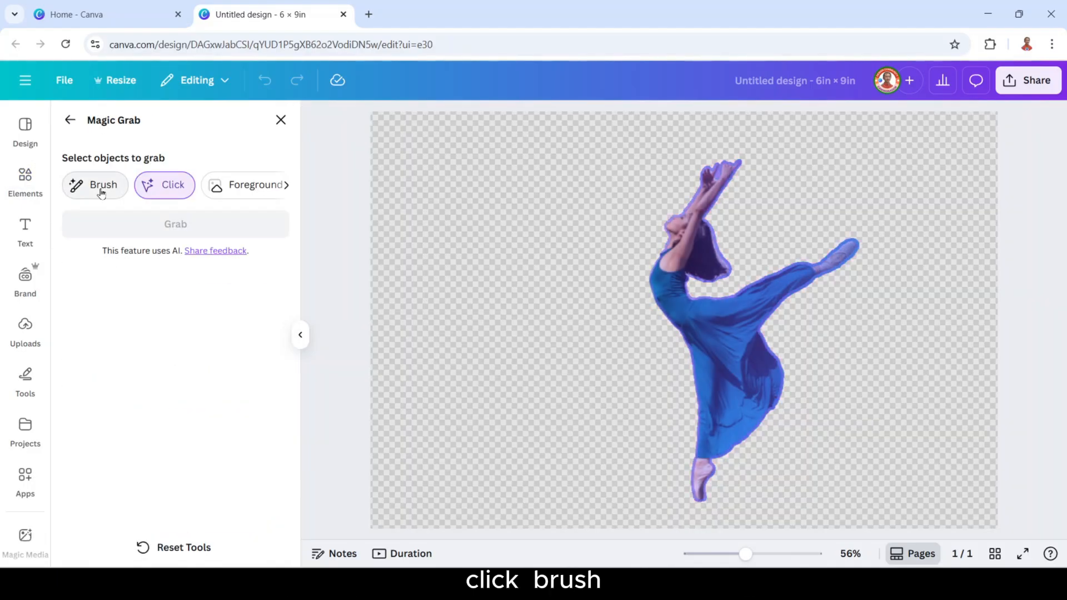
{"action": "left_click", "coordinate": [95, 184]}
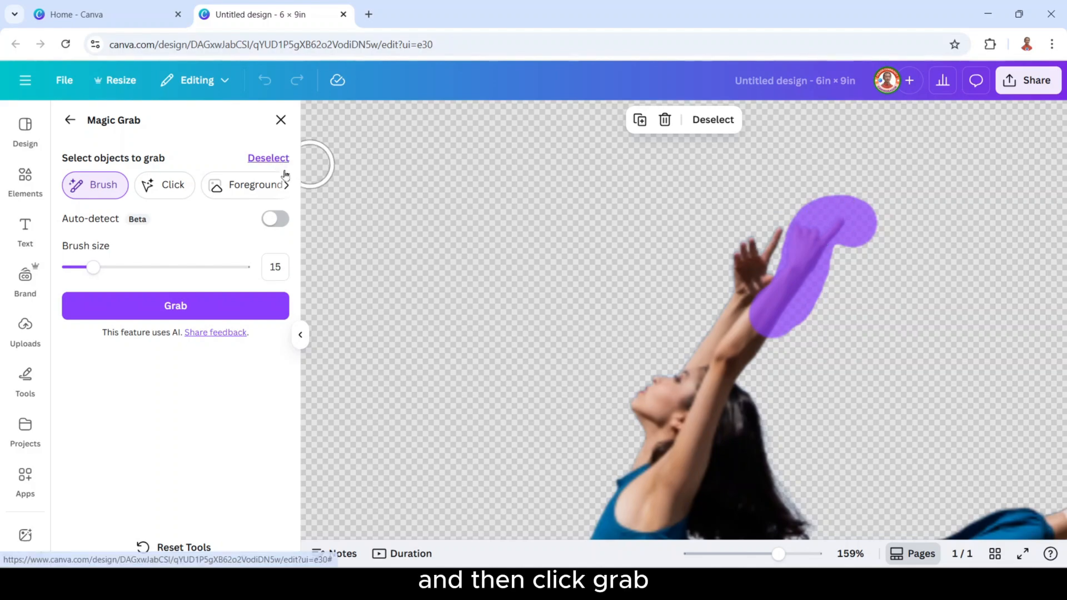
{"action": "left_click", "coordinate": [174, 305]}
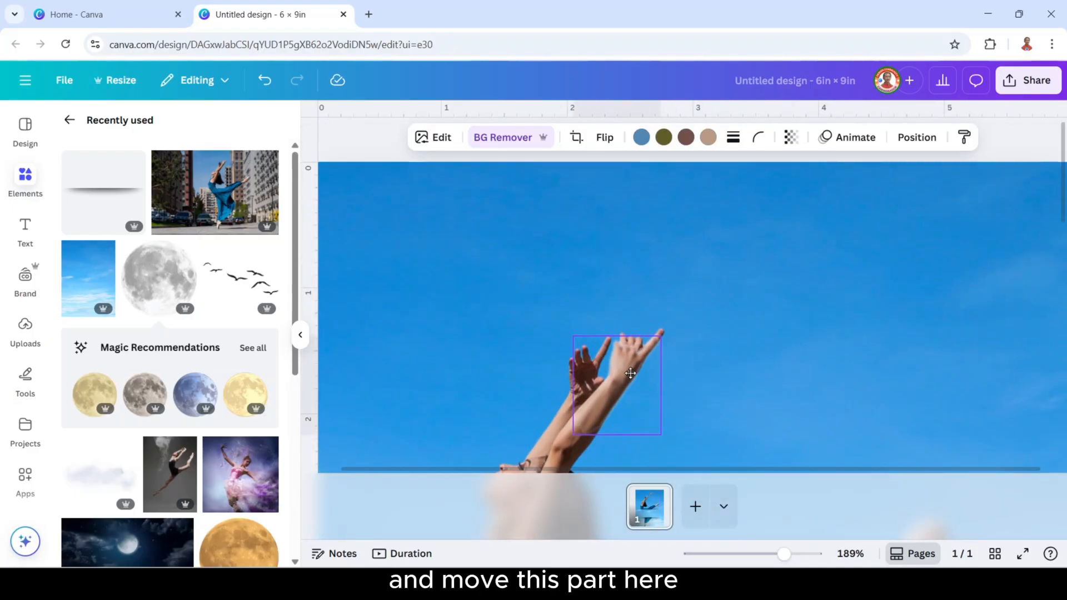
{"action": "left_click", "coordinate": [616, 381]}
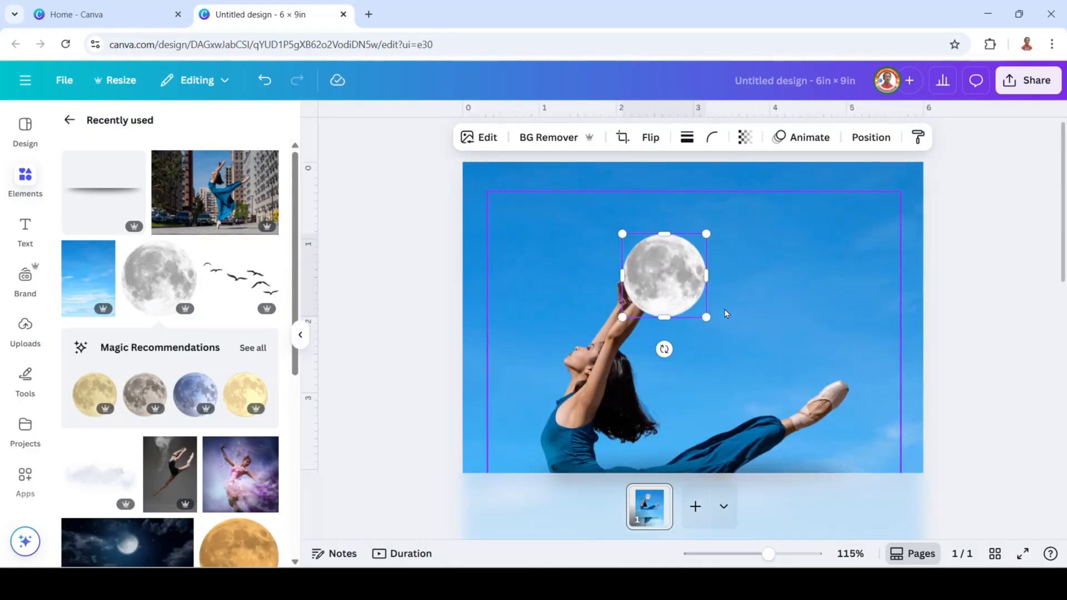
Send the moon one layer backward and settle it between the ballerina's hands.
{"action": "right_click", "coordinate": [664, 276]}
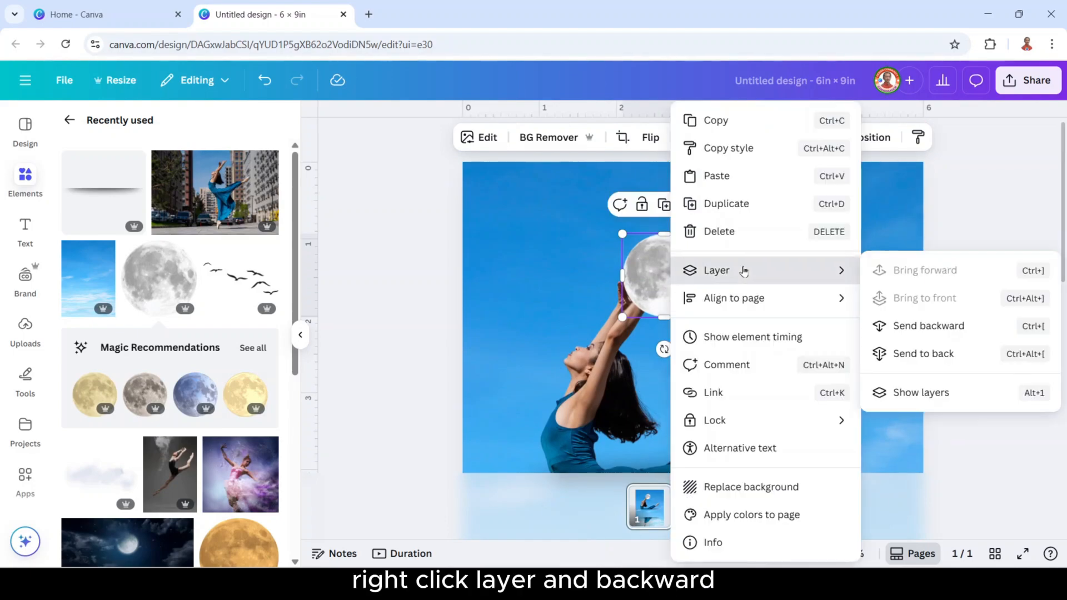
{"action": "left_click", "coordinate": [927, 326]}
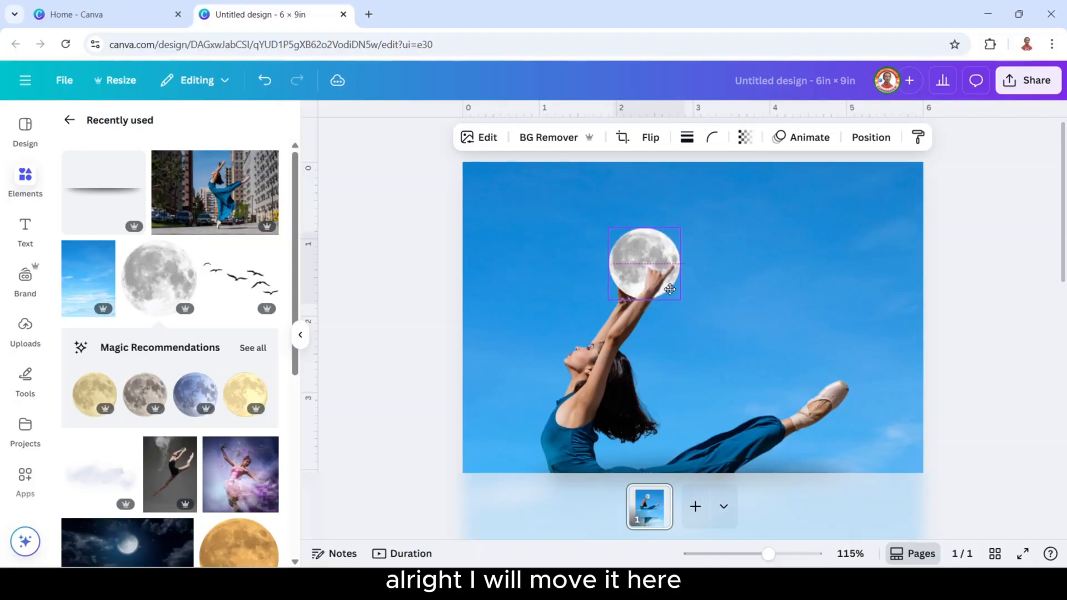
{"action": "left_click", "coordinate": [766, 323]}
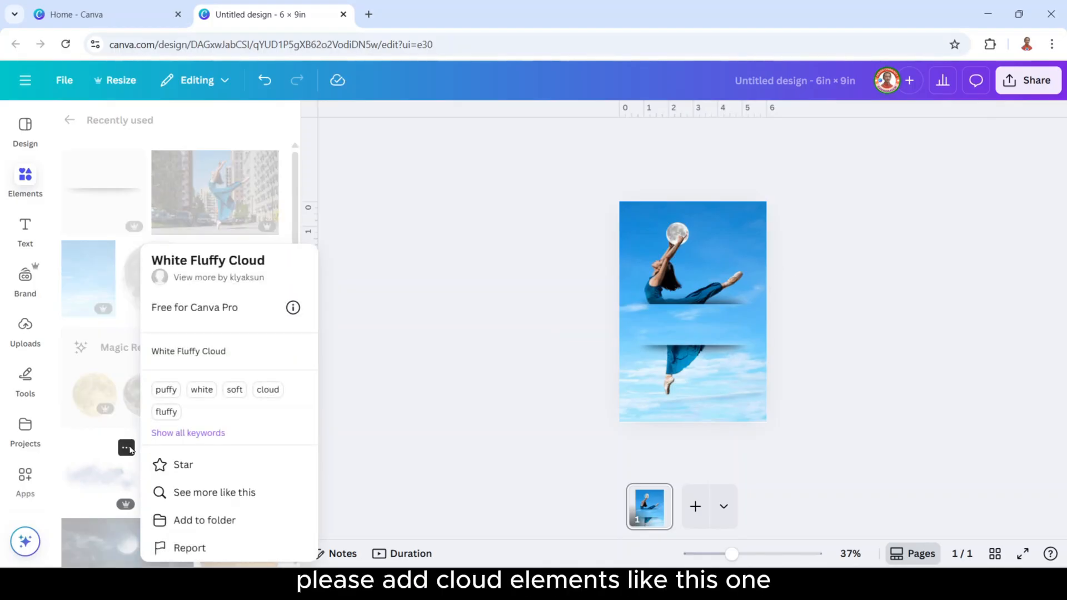
Add a White Fluffy Cloud and place the Birds Silhouette graphic over the lower sky.
{"action": "left_click", "coordinate": [99, 361]}
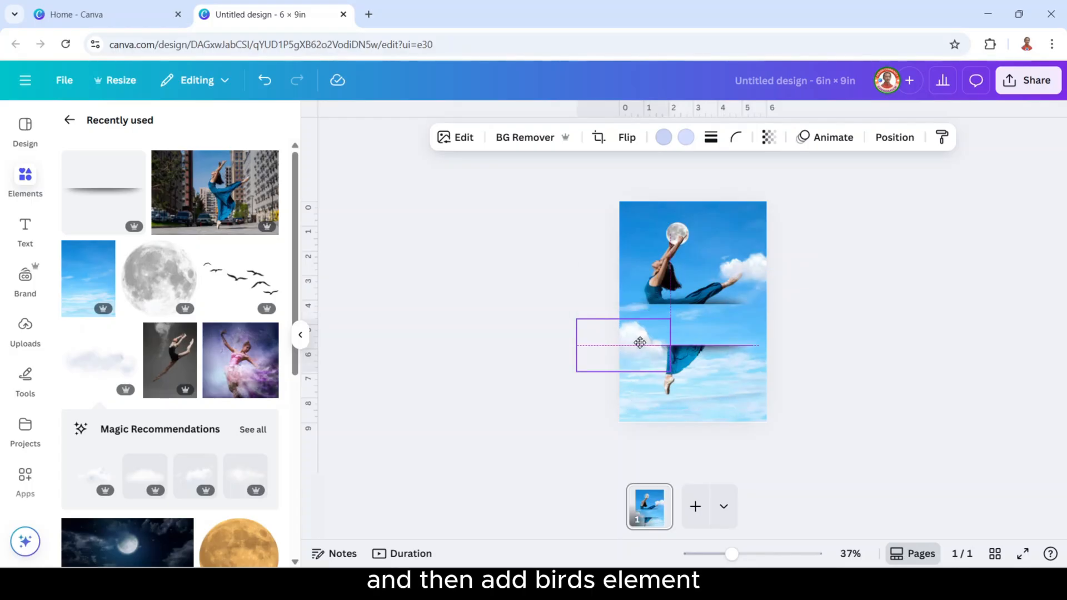
{"action": "right_click", "coordinate": [234, 279]}
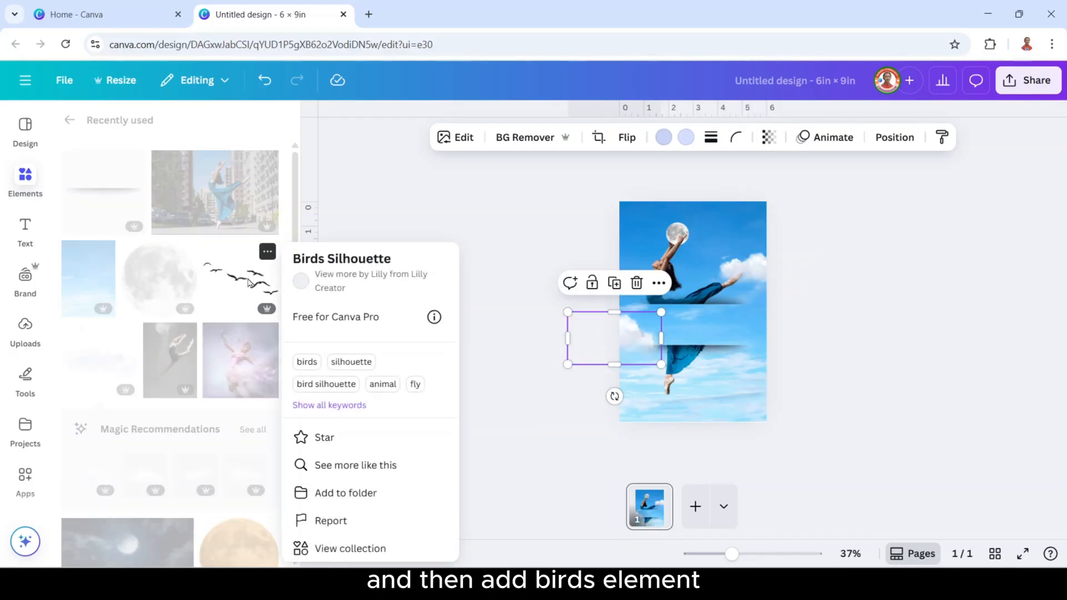
{"action": "left_click", "coordinate": [240, 278]}
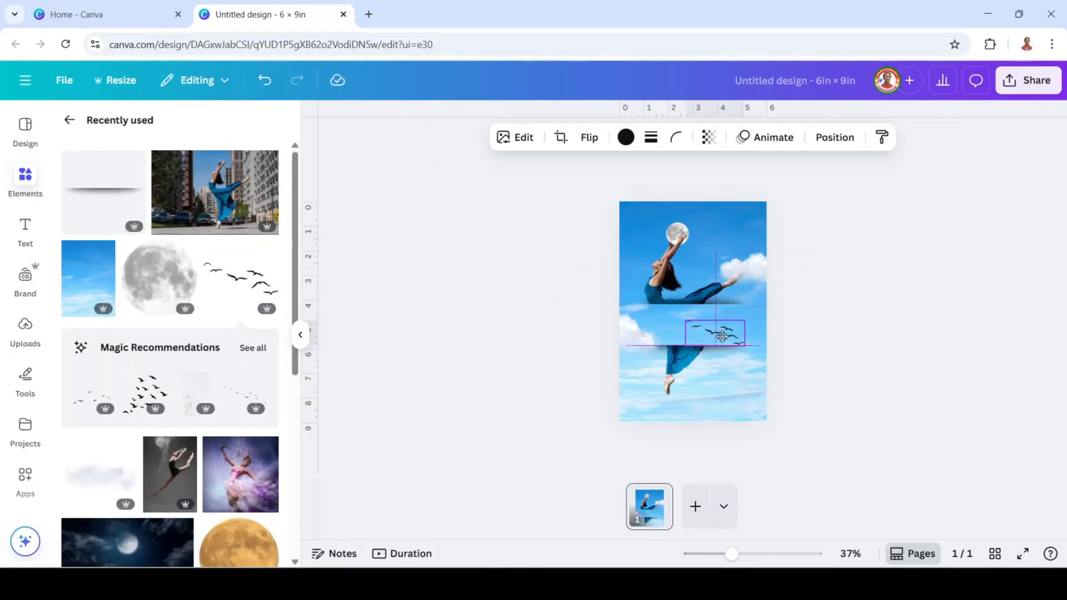
{"action": "left_click", "coordinate": [717, 333]}
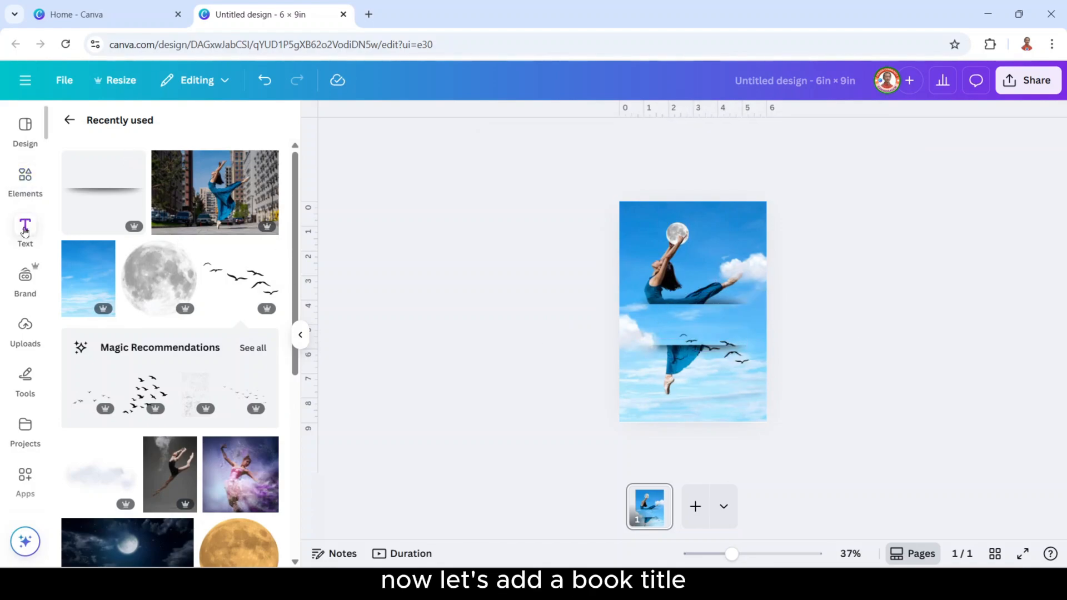
Add a white heading for the title and set it in Myriad Condensed Bold.
{"action": "left_click", "coordinate": [25, 230]}
{"action": "type", "text": "CATCHING THE MOON"}
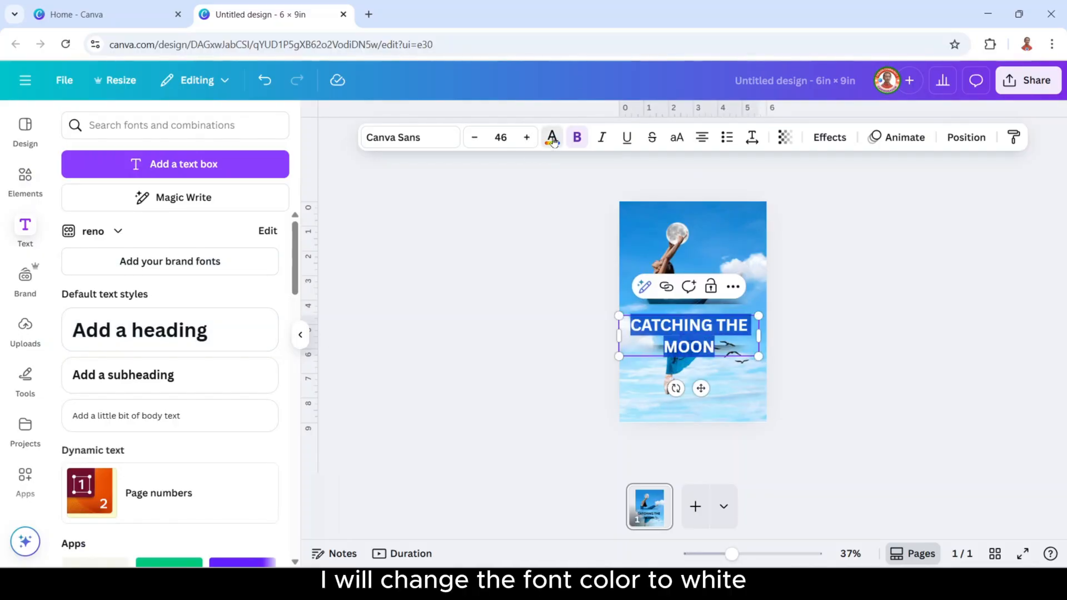
{"action": "left_click", "coordinate": [552, 137]}
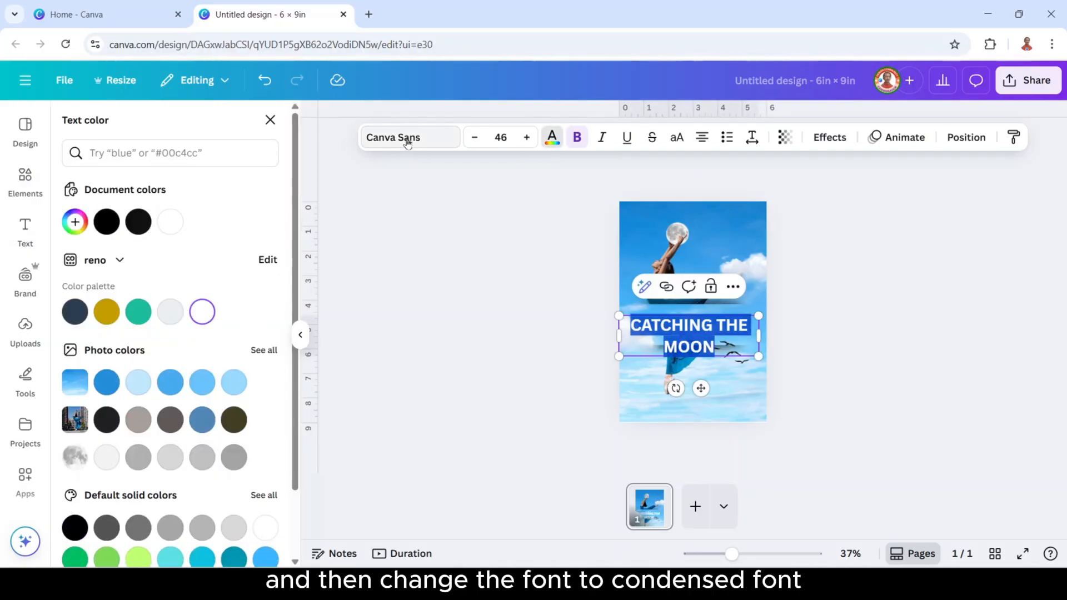
{"action": "left_click", "coordinate": [393, 137]}
{"action": "type", "text": "c"}
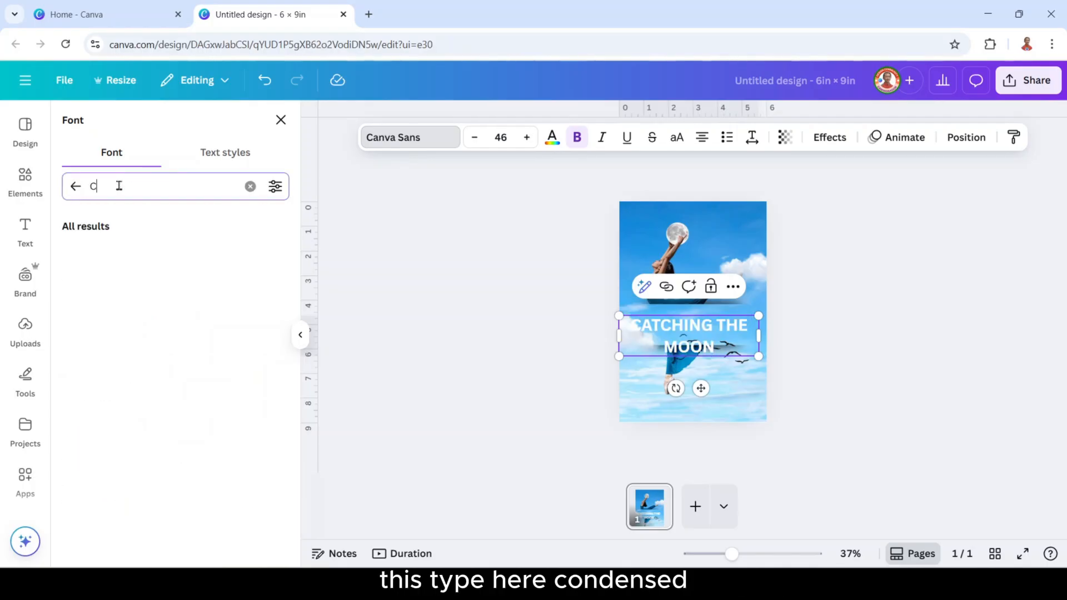
{"action": "type", "text": "ONDENSED"}
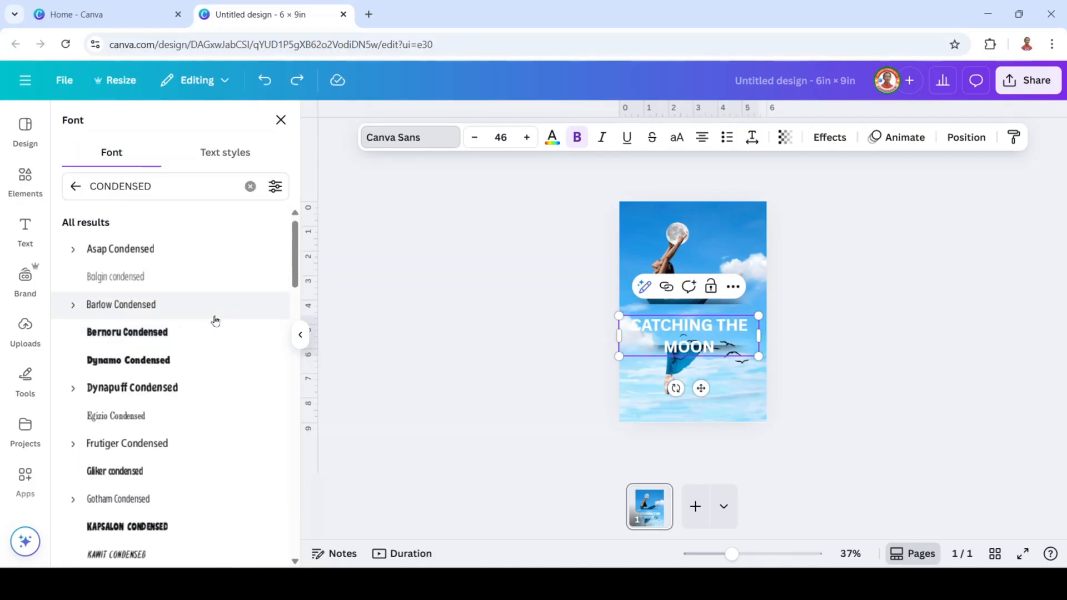
{"action": "scroll", "scroll_direction": "down", "scroll_amount": 3}
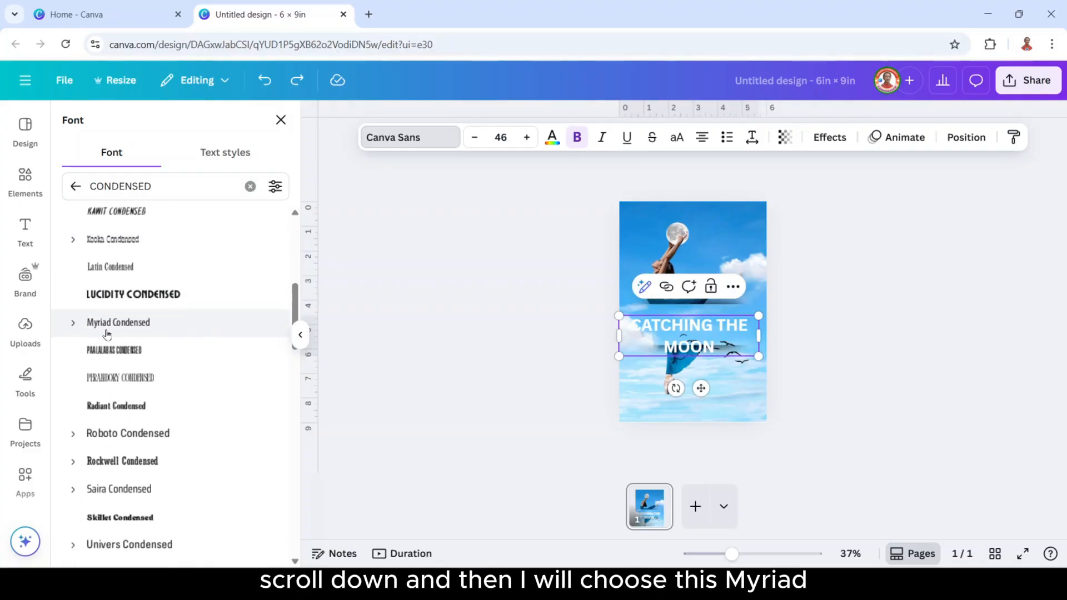
{"action": "left_click", "coordinate": [118, 322]}
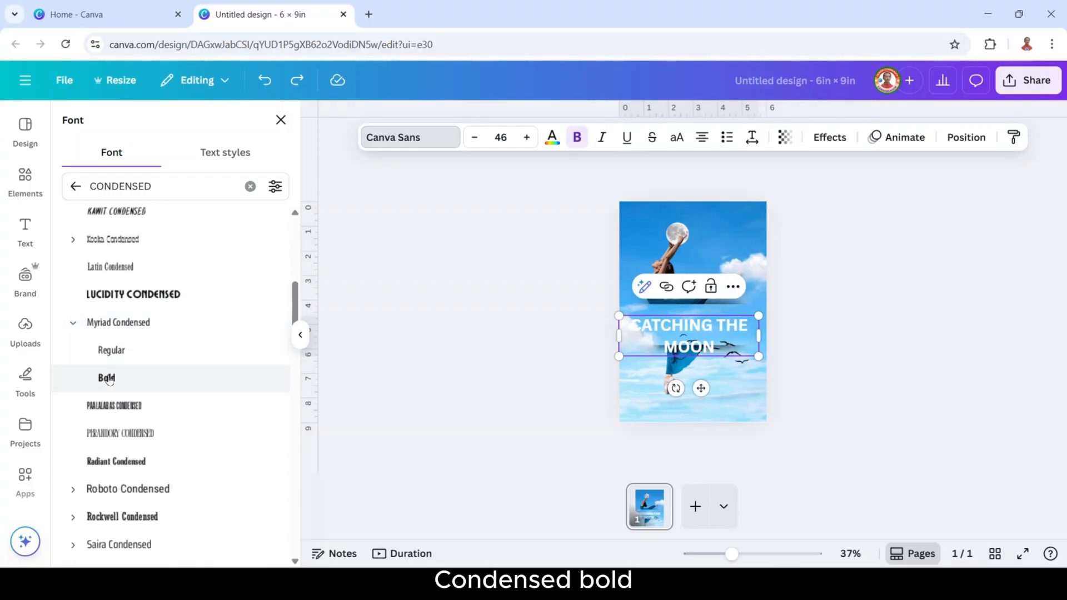
{"action": "left_click", "coordinate": [107, 378]}
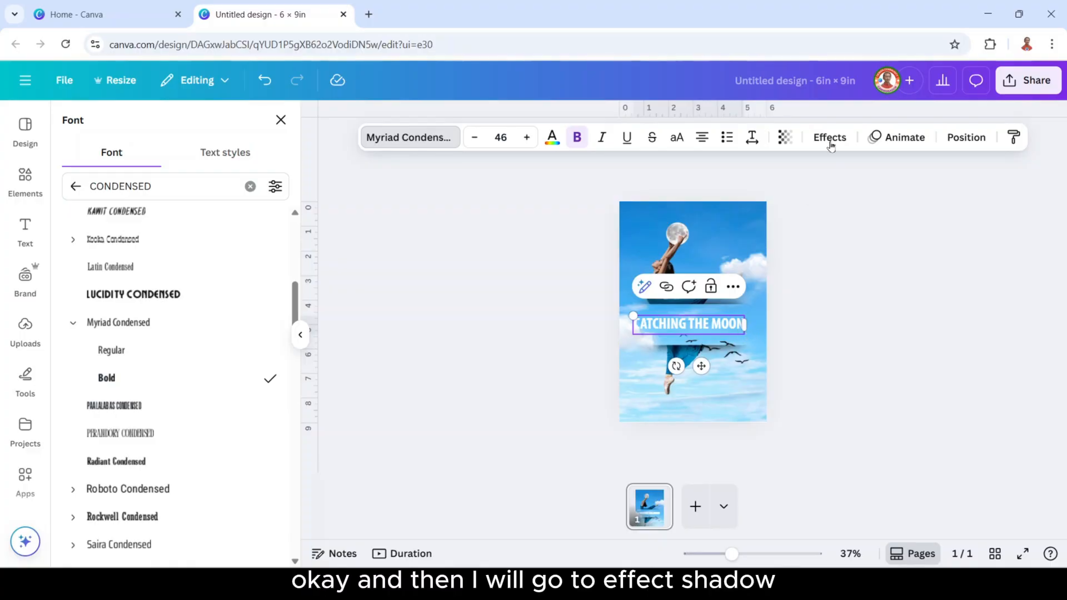
Apply the Shadow text effect to the title.
{"action": "left_click", "coordinate": [830, 136]}
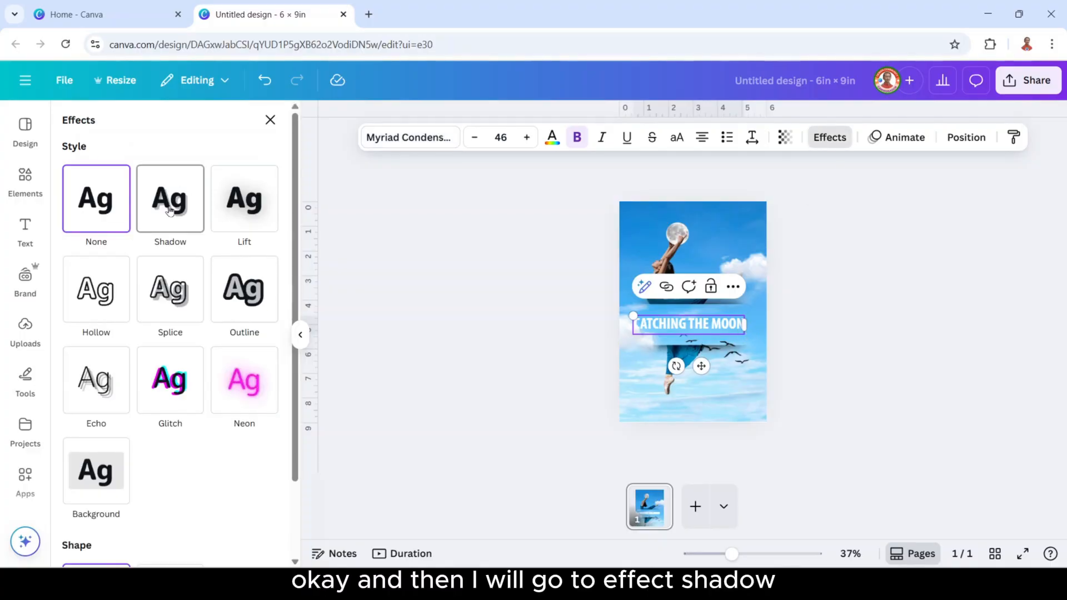
{"action": "left_click", "coordinate": [169, 198]}
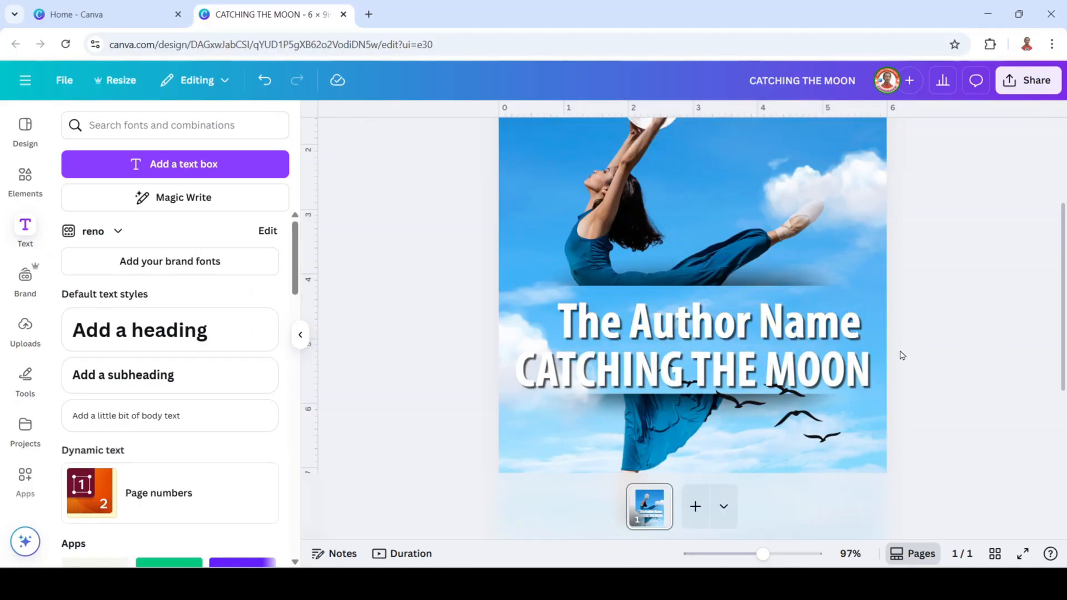
Colour 'The Author Name' black with a matching shadow and widen the title beneath it.
{"action": "left_click", "coordinate": [690, 320]}
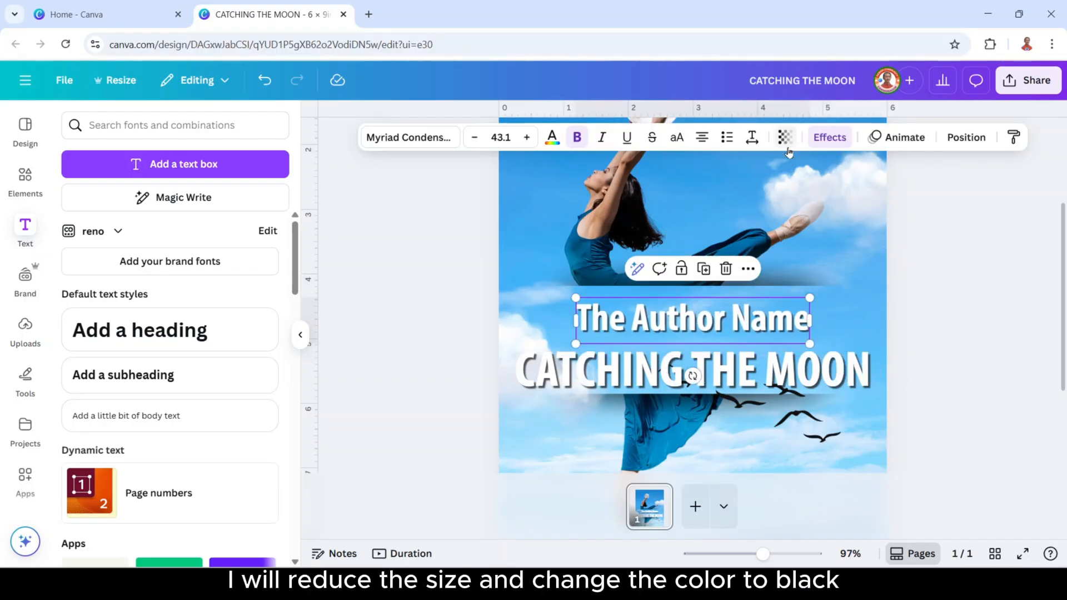
{"action": "left_click", "coordinate": [553, 137]}
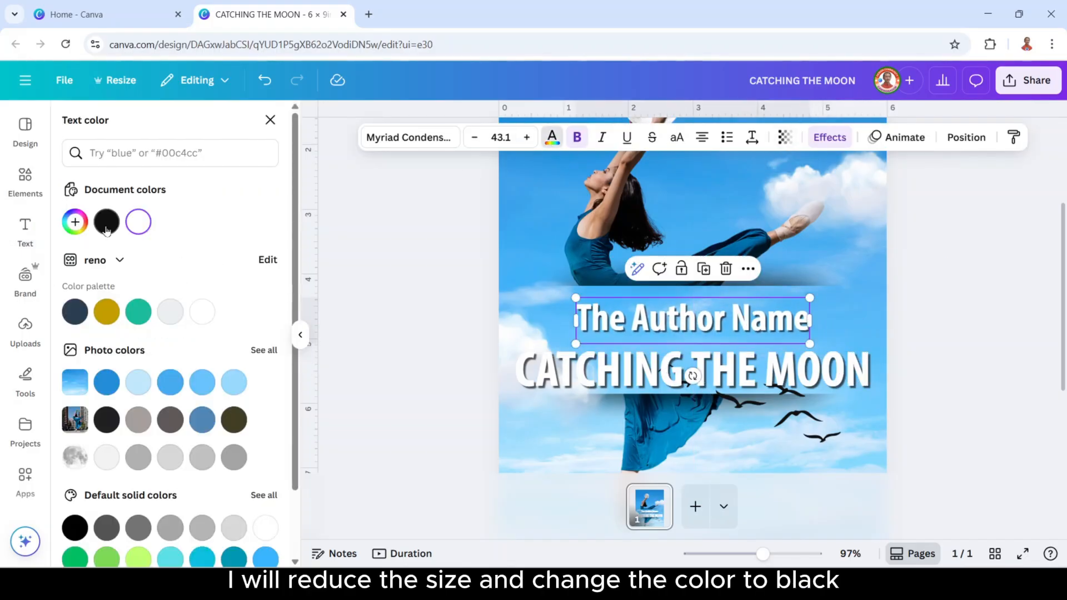
{"action": "left_click", "coordinate": [828, 136]}
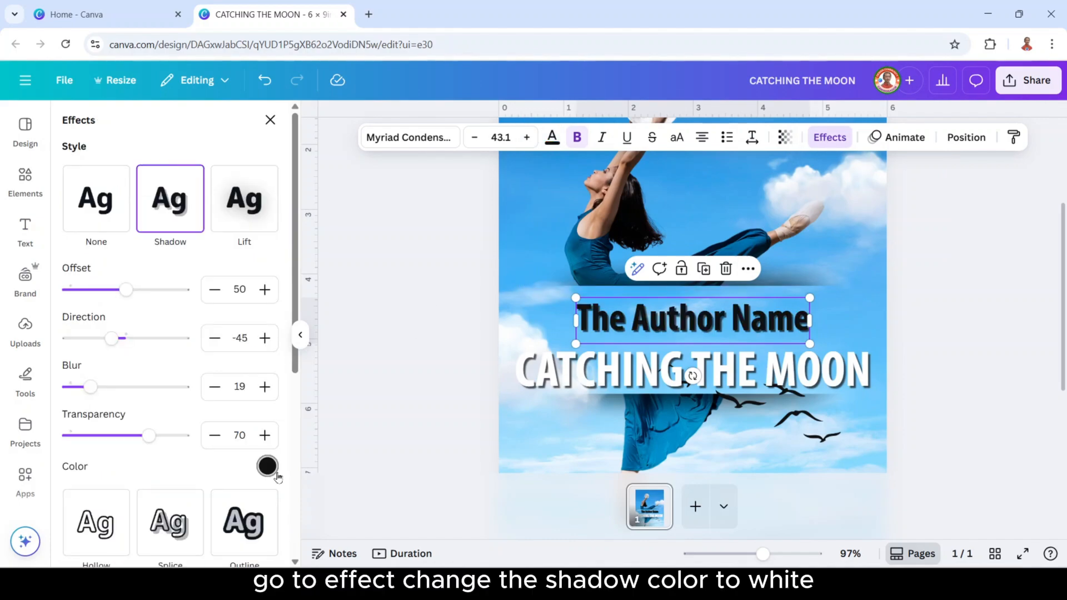
{"action": "left_click", "coordinate": [267, 467]}
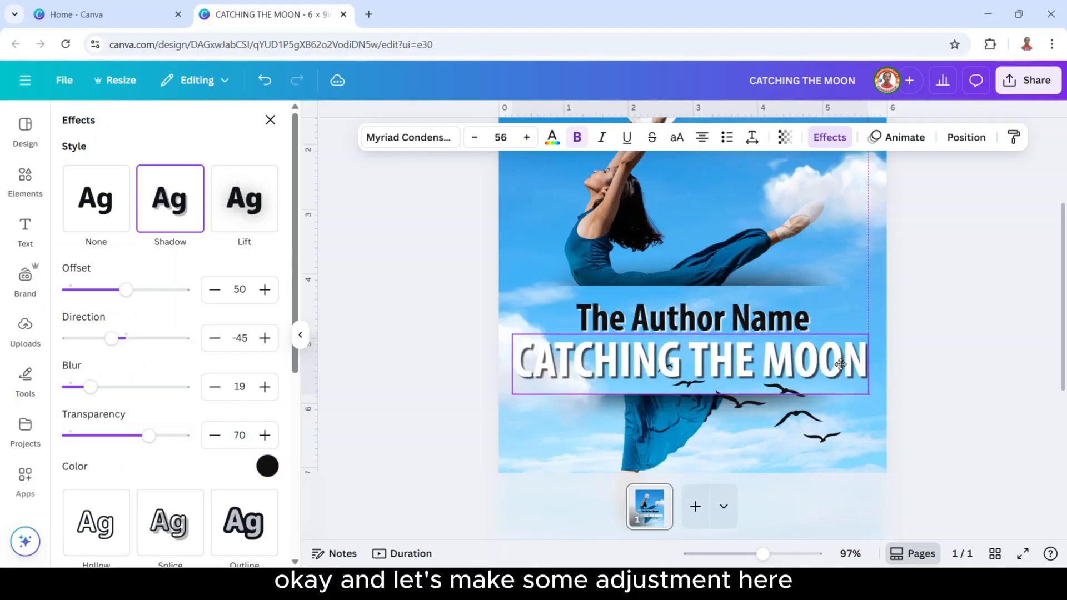
{"action": "left_click", "coordinate": [689, 362]}
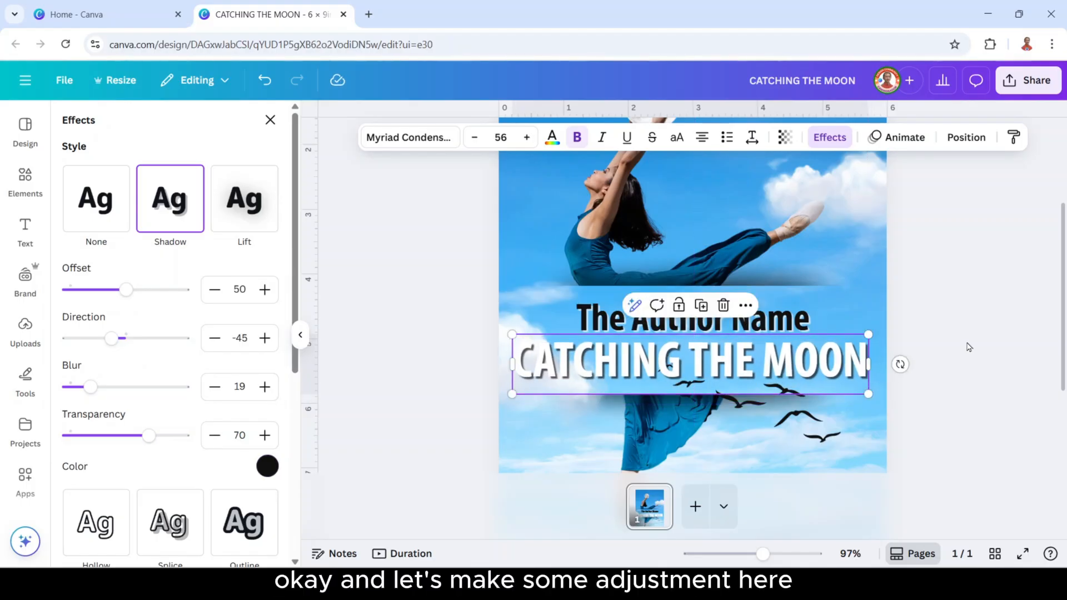
{"action": "left_click", "coordinate": [25, 231]}
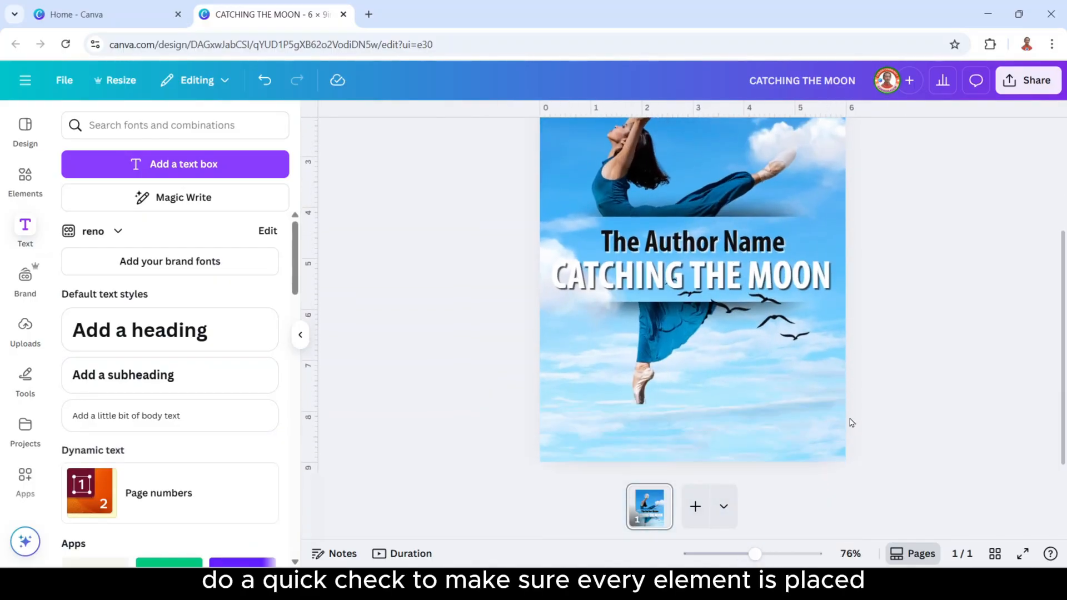
{"action": "left_click", "coordinate": [680, 368]}
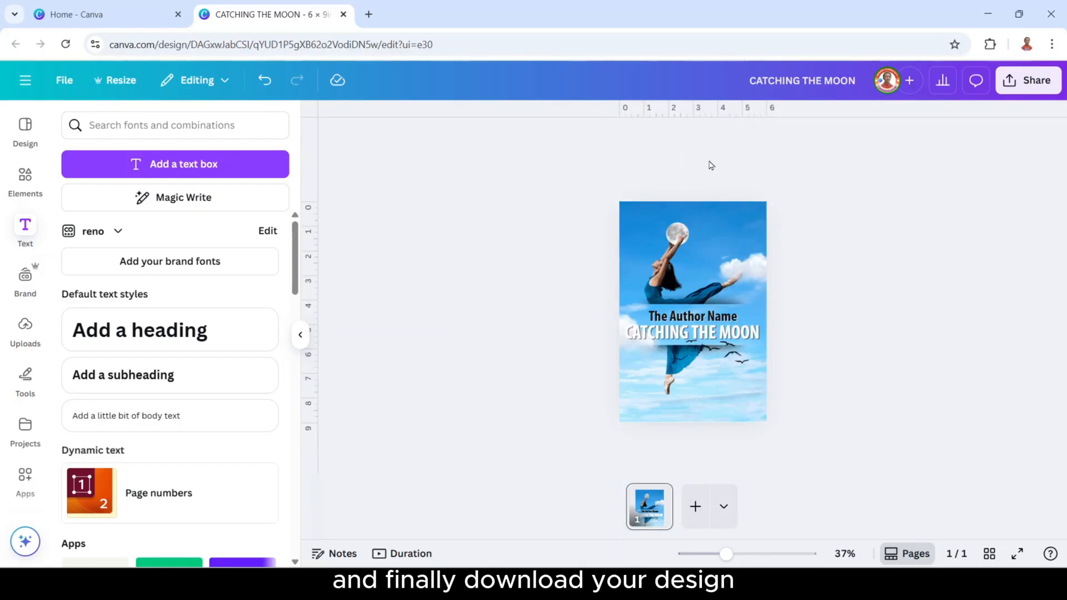
Download the CATCHING THE MOON cover as a PNG via Share > Download.
{"action": "left_click", "coordinate": [1027, 80]}
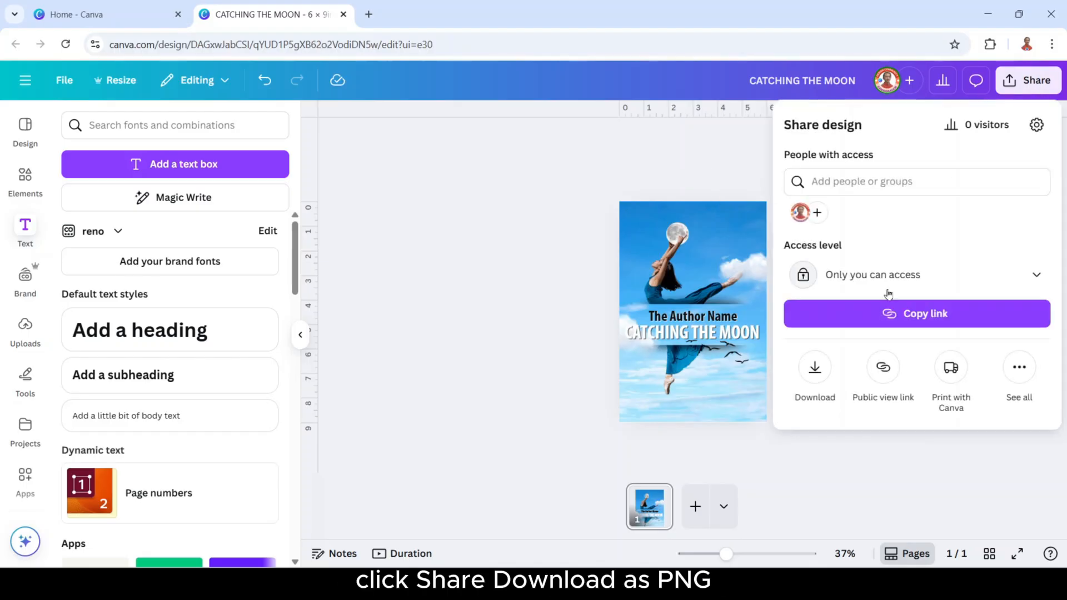
{"action": "left_click", "coordinate": [814, 368]}
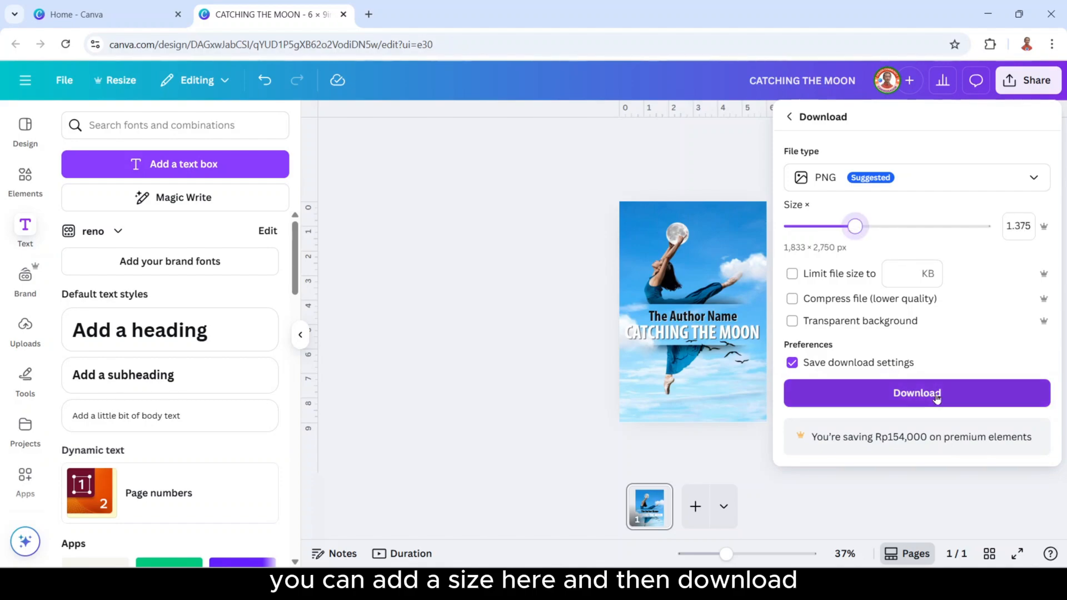
{"action": "left_click", "coordinate": [917, 393]}
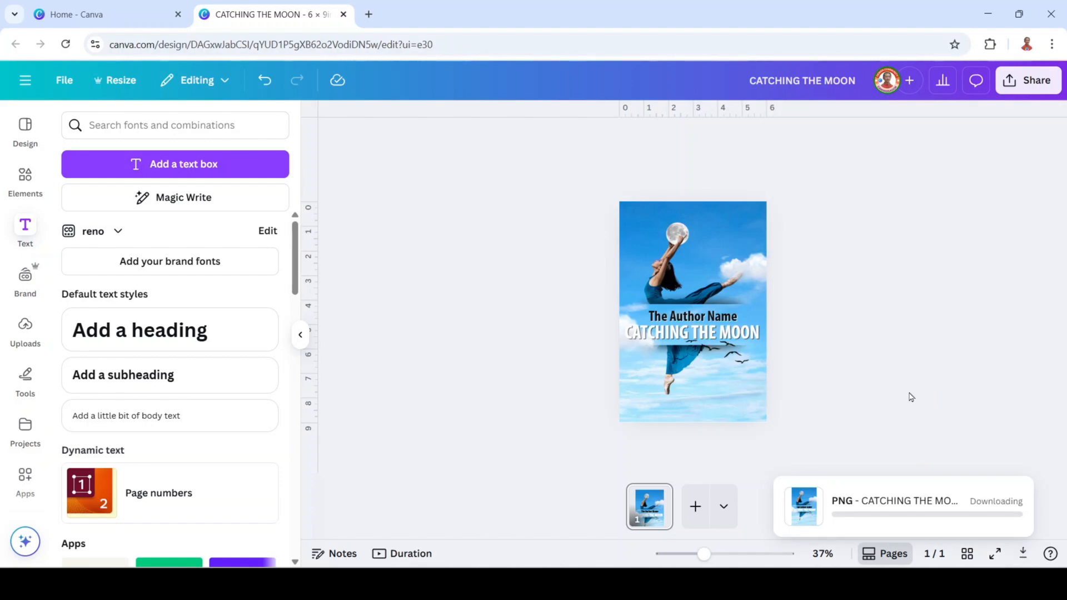